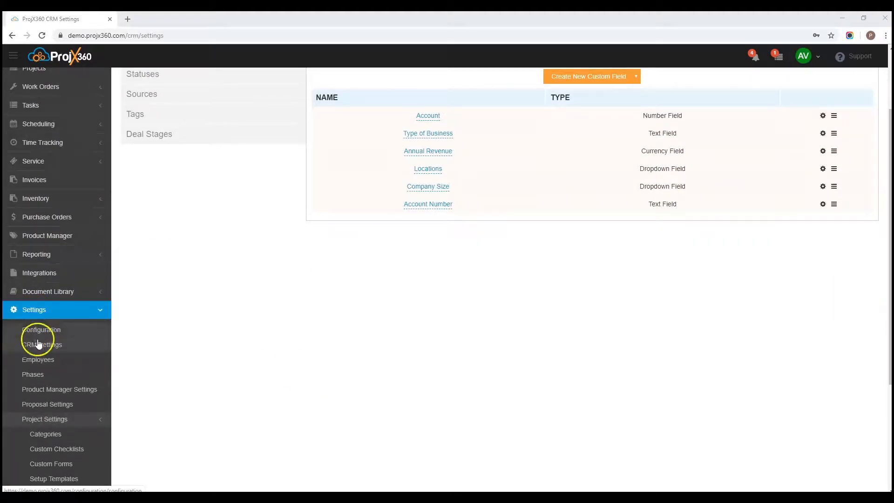
{"action": "mouse_move", "coordinate": [100, 342]}
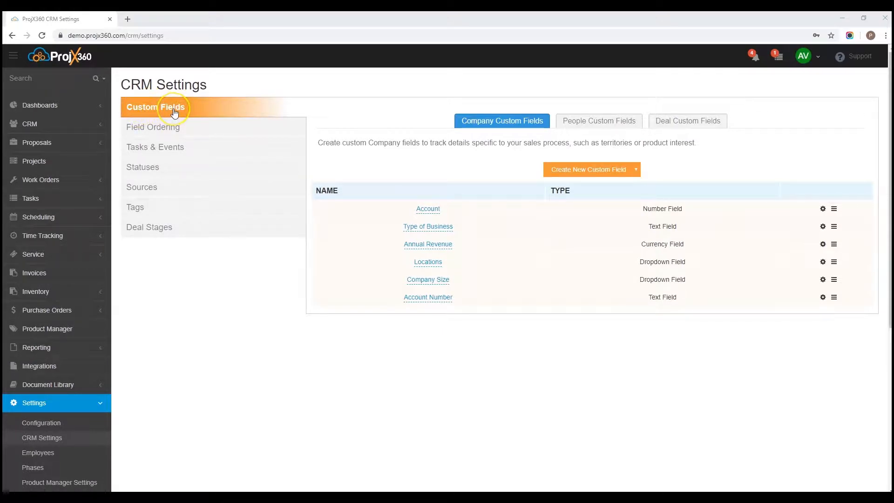
{"action": "mouse_move", "coordinate": [333, 151]}
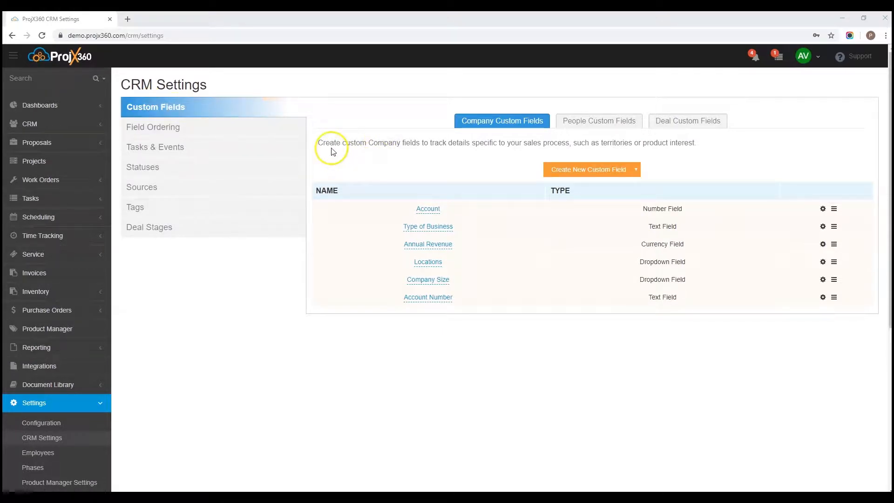
{"action": "mouse_move", "coordinate": [358, 146]}
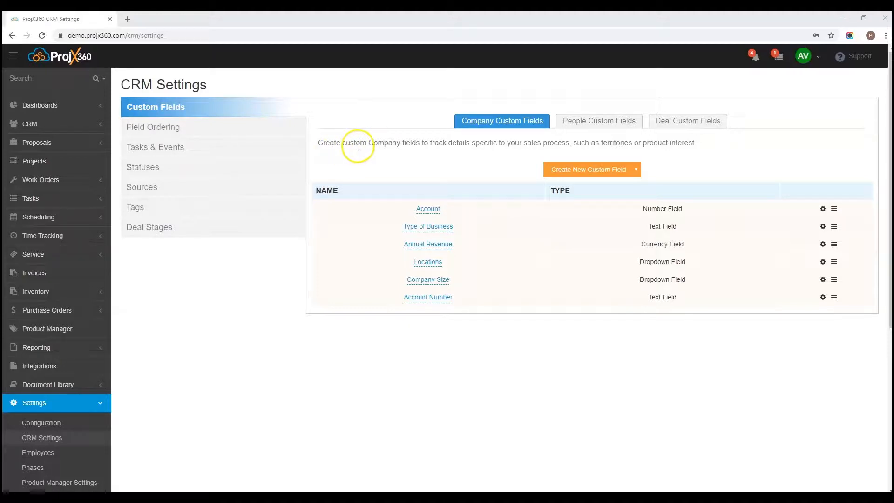
{"action": "mouse_move", "coordinate": [485, 148]}
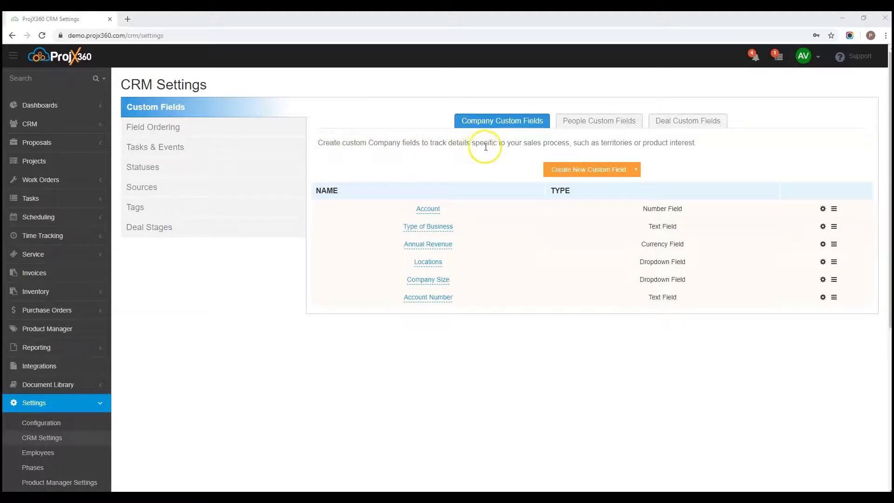
{"action": "mouse_move", "coordinate": [605, 150]}
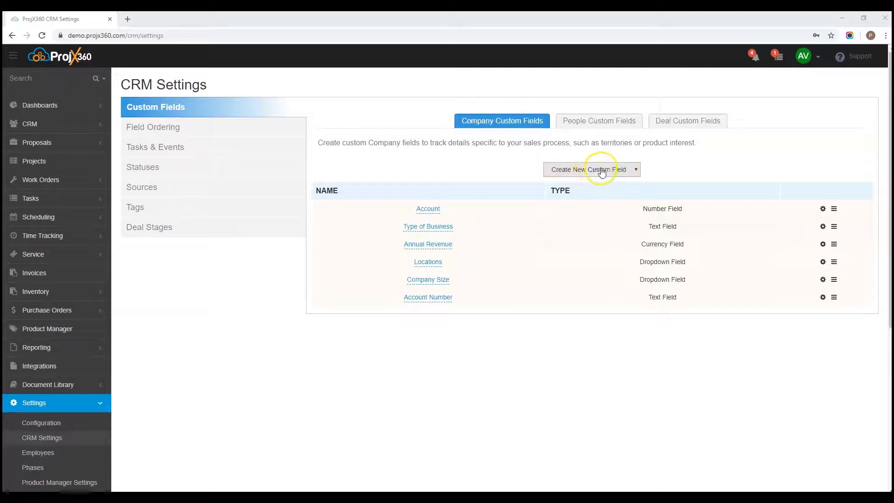
{"action": "left_click", "coordinate": [592, 170]}
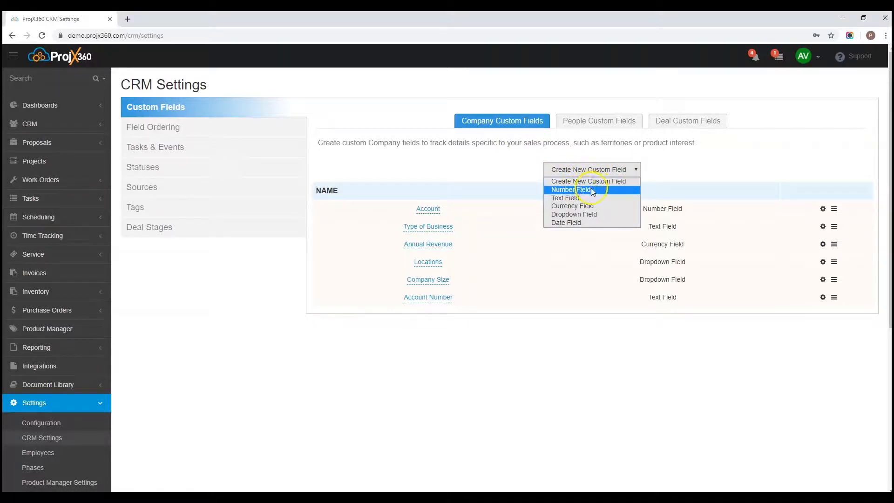
{"action": "mouse_move", "coordinate": [572, 206]}
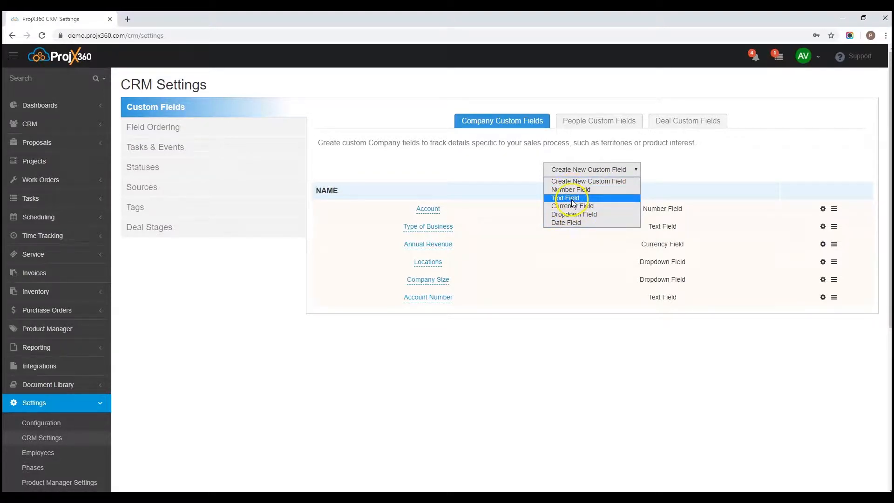
{"action": "left_click", "coordinate": [565, 198]}
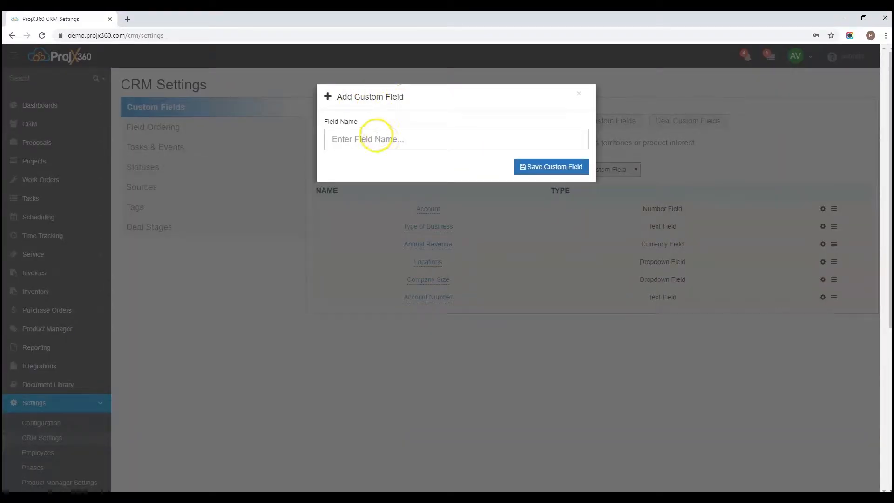
{"action": "mouse_move", "coordinate": [513, 169]}
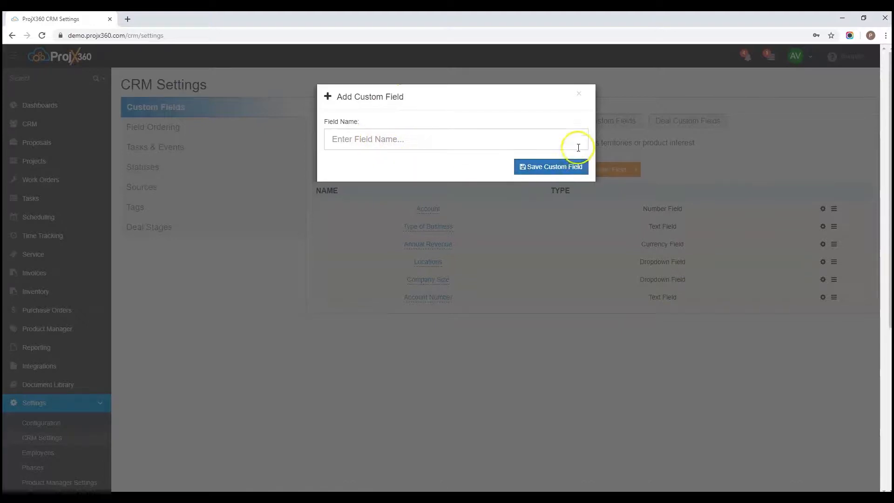
{"action": "left_click", "coordinate": [578, 93]}
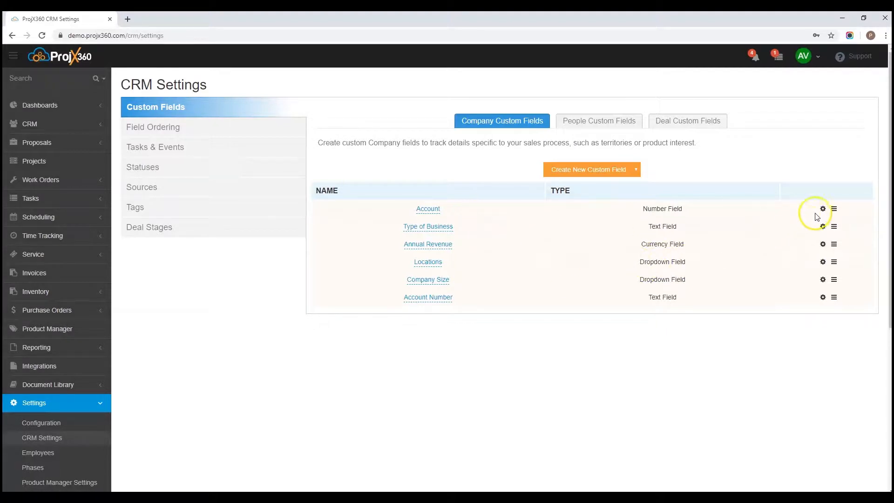
{"action": "left_click", "coordinate": [823, 209]}
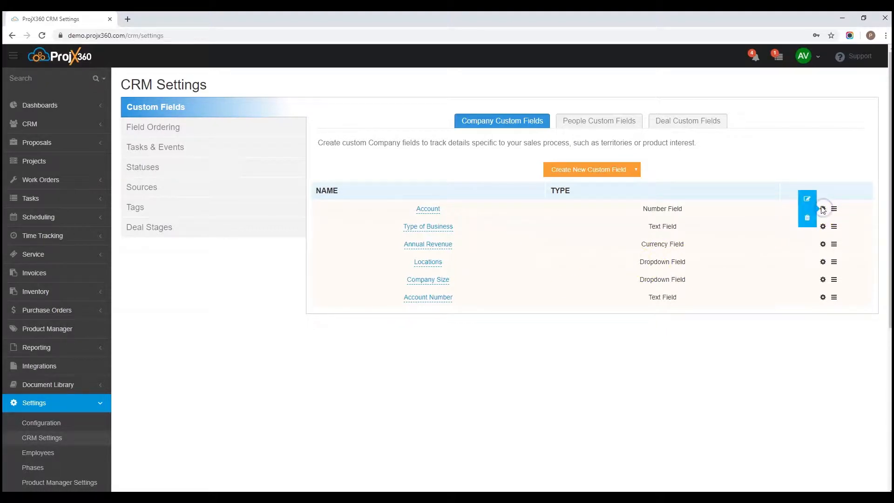
{"action": "left_click", "coordinate": [807, 200]}
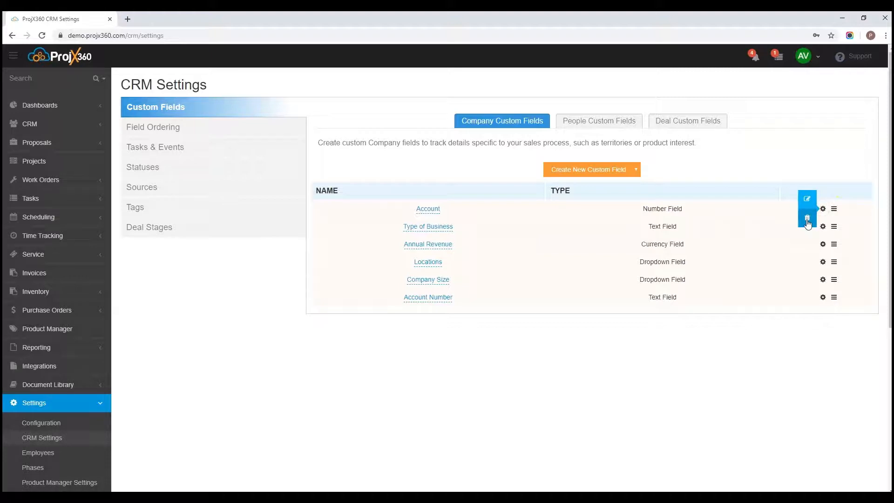
{"action": "mouse_move", "coordinate": [806, 220]}
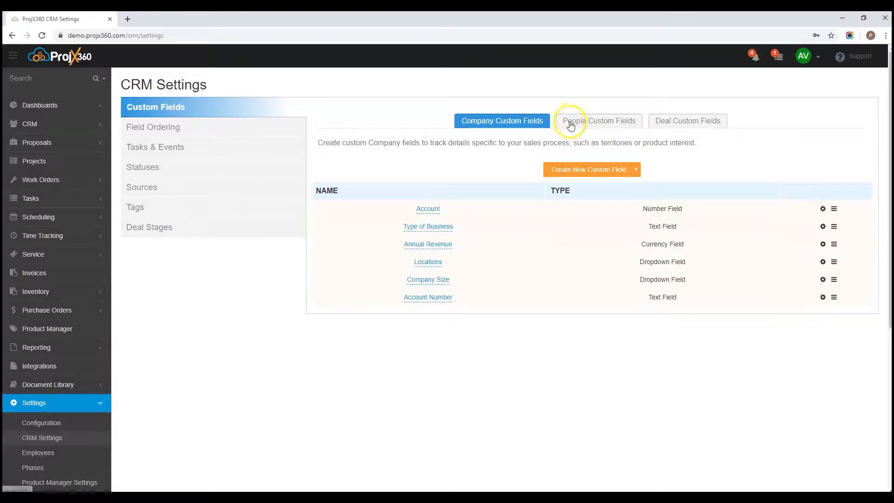
{"action": "left_click", "coordinate": [599, 120]}
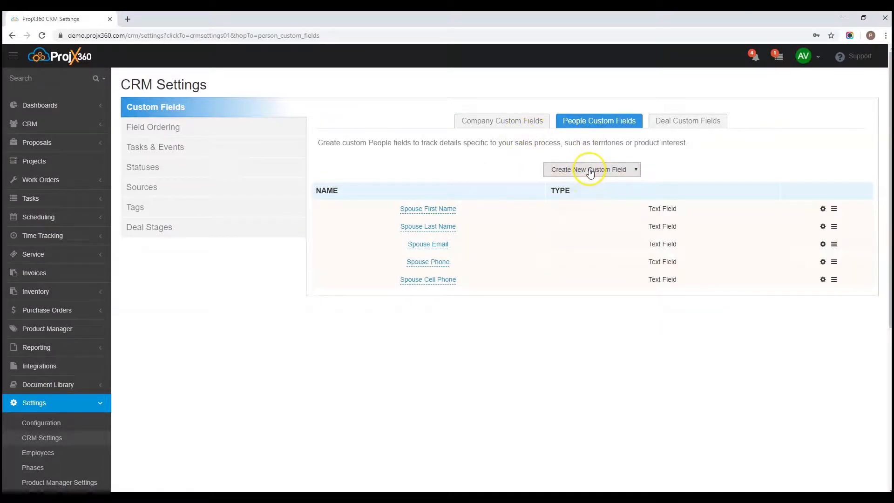
{"action": "left_click", "coordinate": [592, 170]}
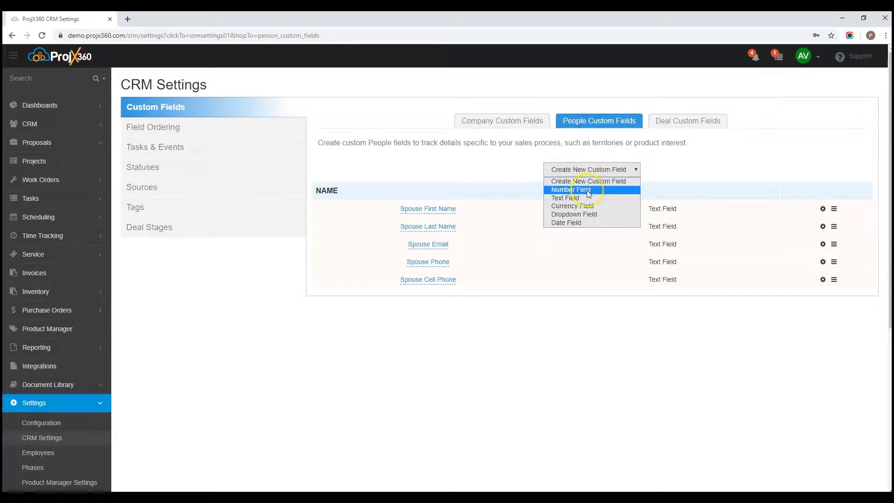
{"action": "mouse_move", "coordinate": [564, 198]}
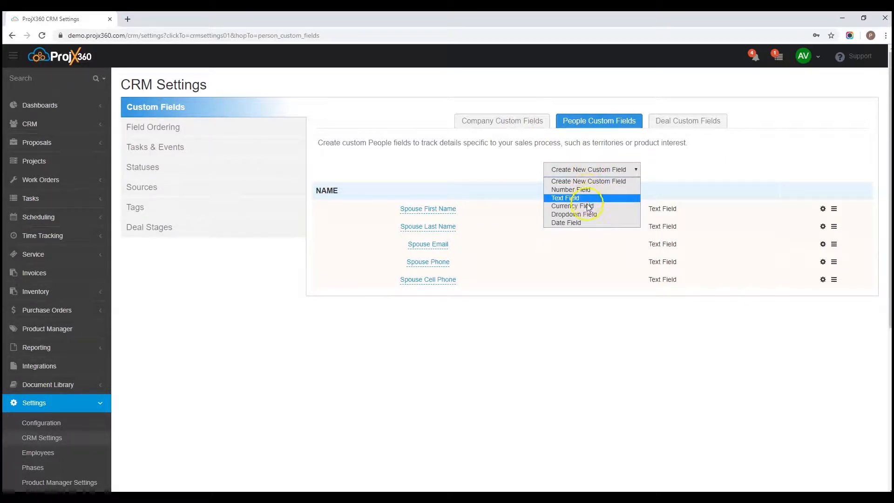
{"action": "mouse_move", "coordinate": [566, 223]}
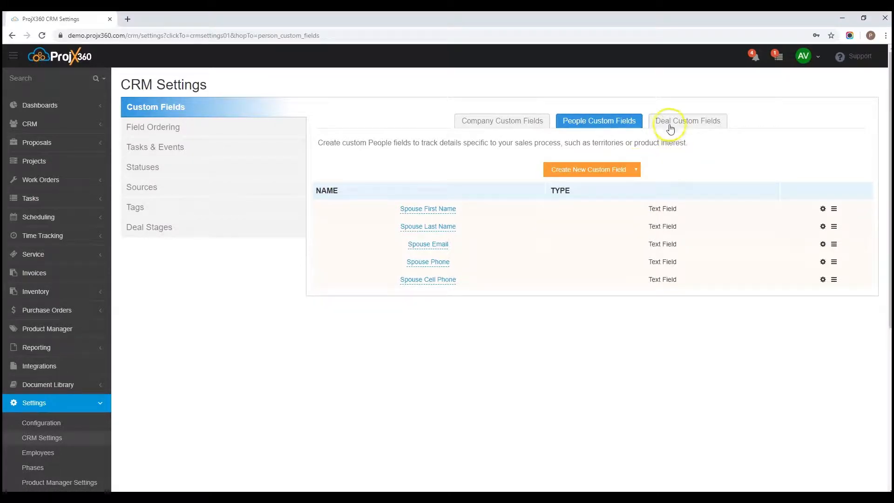
{"action": "left_click", "coordinate": [688, 120]}
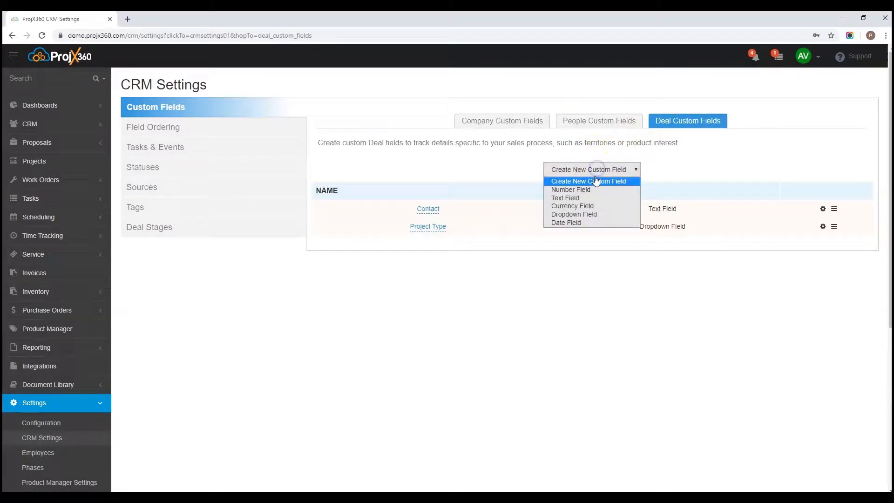
{"action": "mouse_move", "coordinate": [570, 189]}
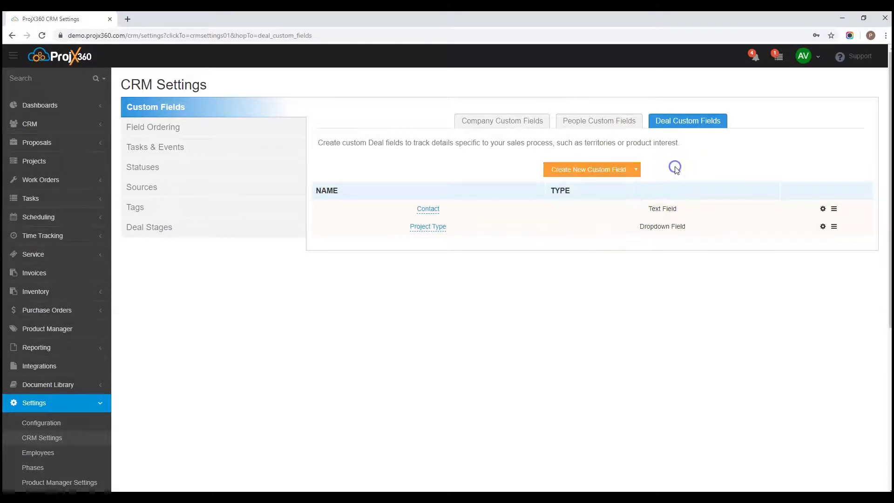
{"action": "left_click", "coordinate": [502, 120]}
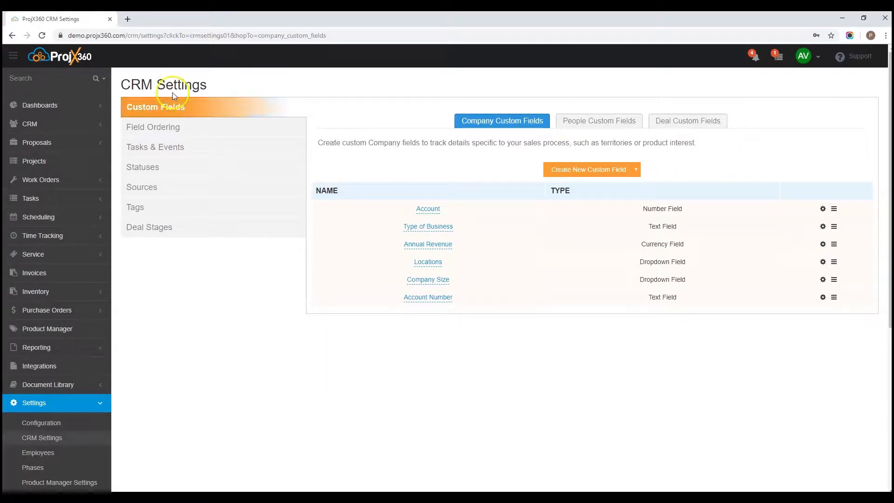
Show the company field ordering list, leaving website below summary in its original place.
{"action": "left_click", "coordinate": [153, 126]}
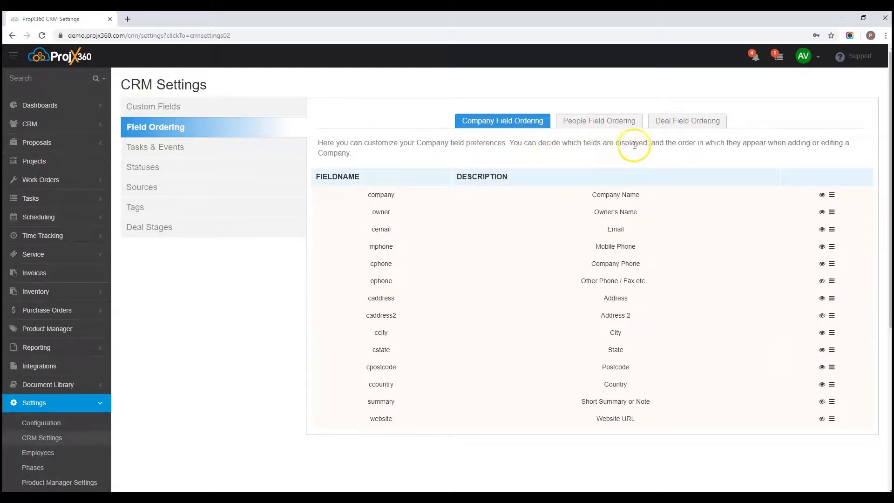
{"action": "mouse_move", "coordinate": [774, 146]}
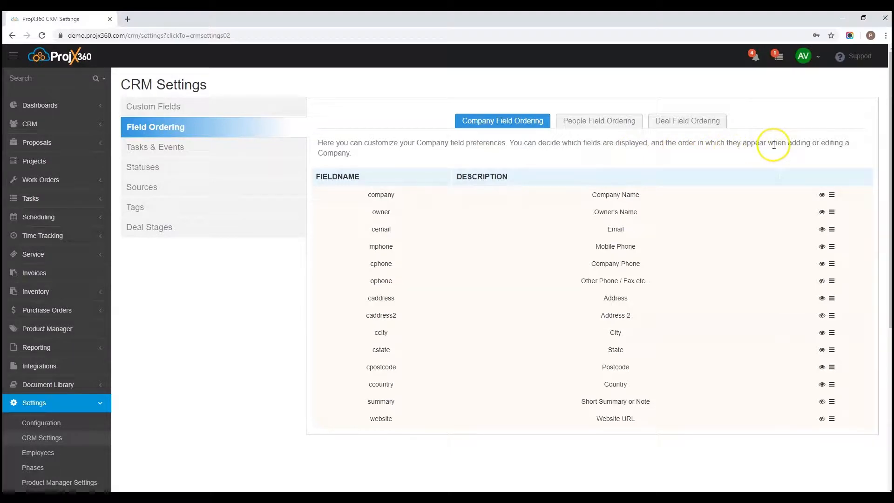
{"action": "mouse_move", "coordinate": [812, 152]}
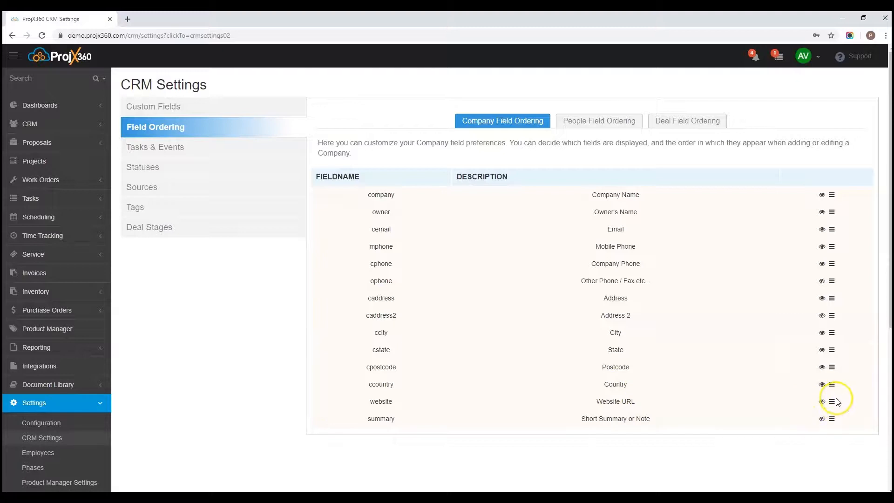
{"action": "left_click_drag", "start_coordinate": [832, 401], "coordinate": [832, 418]}
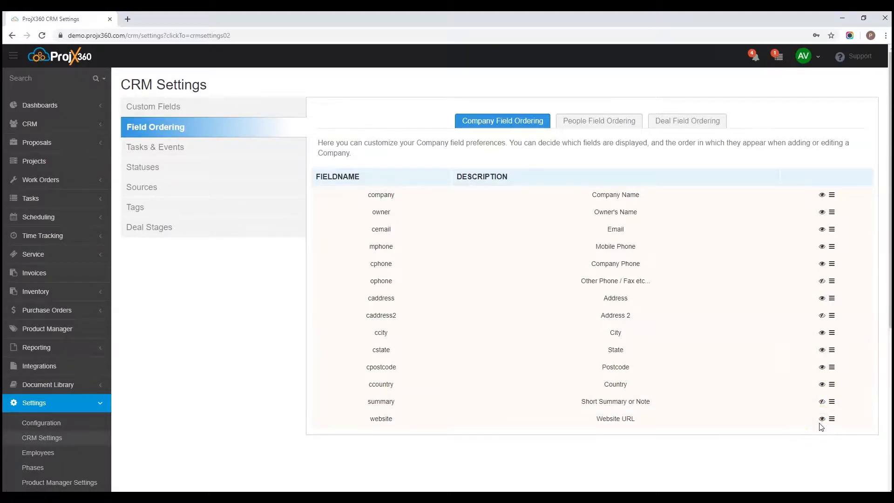
{"action": "mouse_move", "coordinate": [822, 419]}
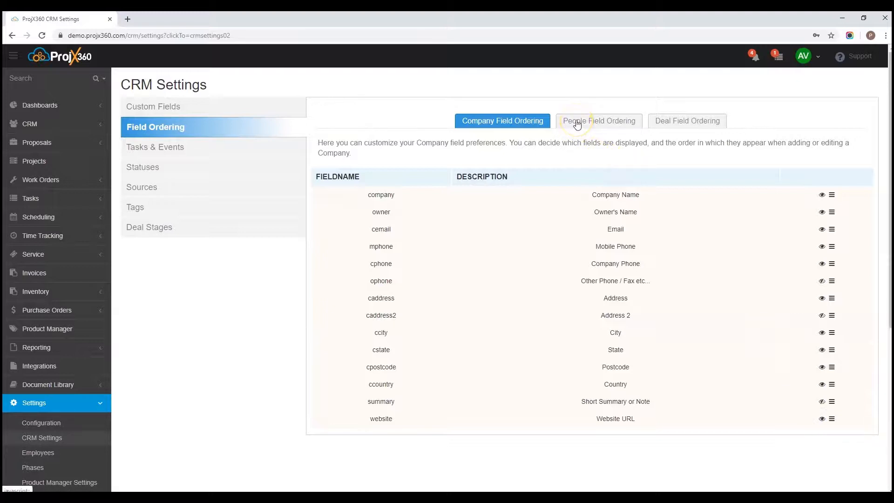
View the People field ordering, then switch to the Deal field ordering list.
{"action": "left_click", "coordinate": [598, 121]}
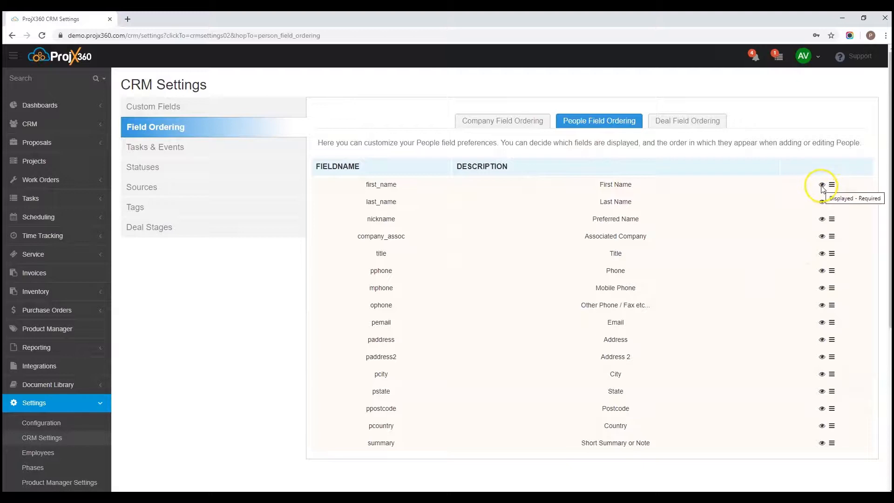
{"action": "mouse_move", "coordinate": [676, 129]}
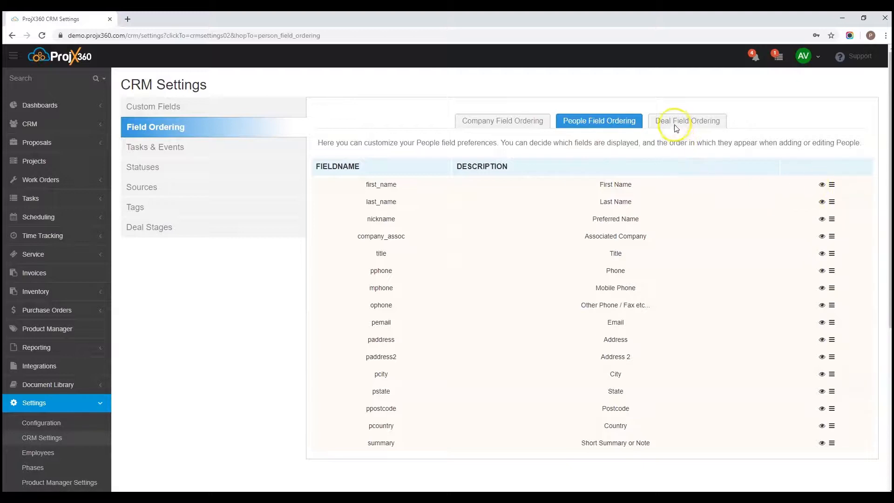
{"action": "left_click", "coordinate": [689, 120]}
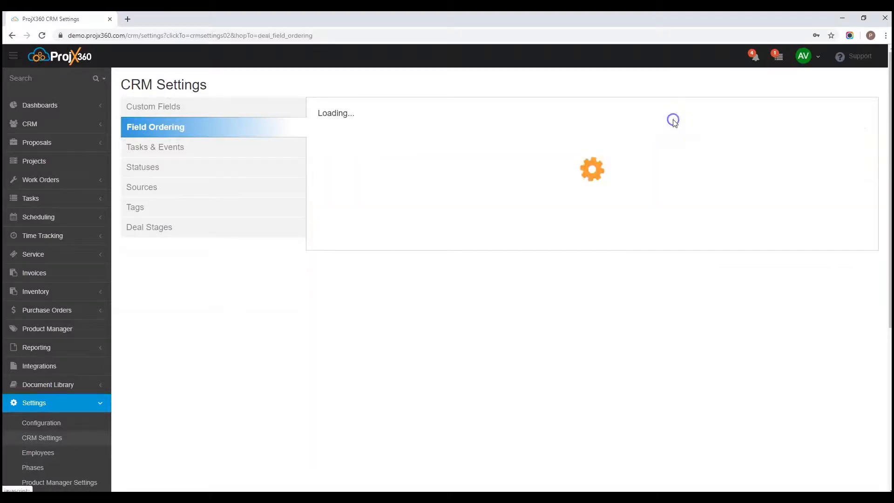
{"action": "left_click", "coordinate": [688, 121]}
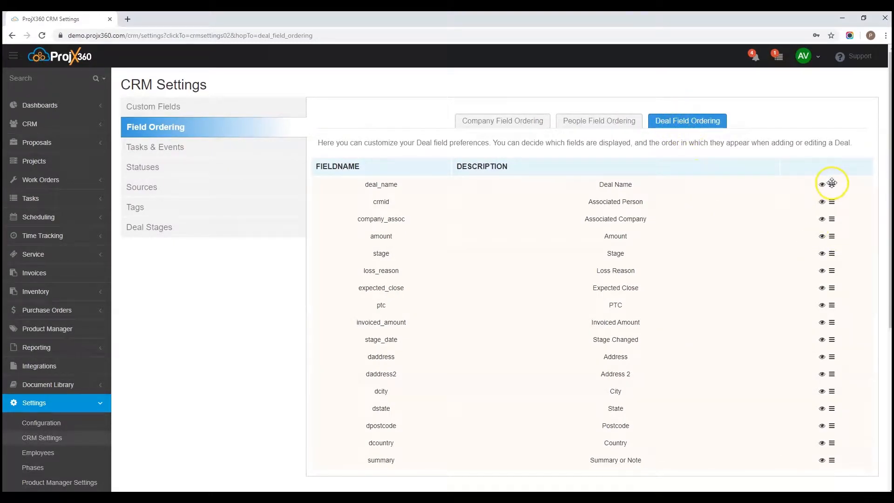
{"action": "mouse_move", "coordinate": [822, 188]}
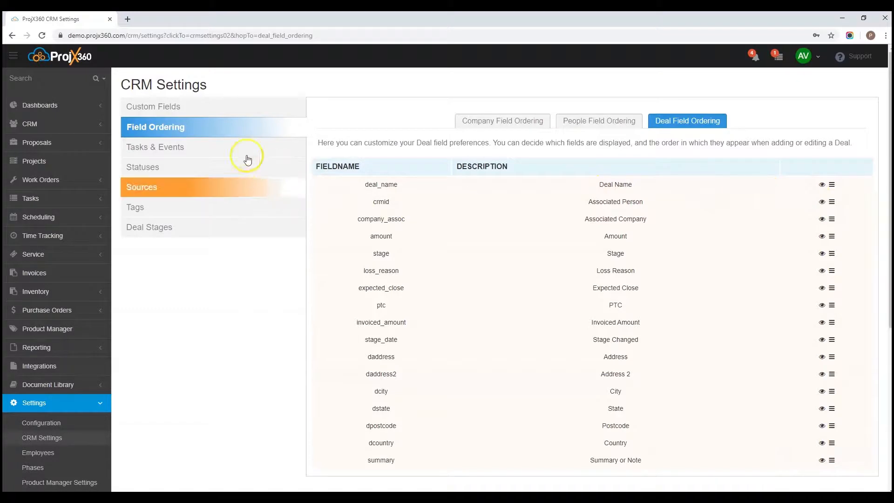
In Tasks & Events, add a sixth unnamed task and event type after Schedule Meeting.
{"action": "left_click", "coordinate": [157, 147]}
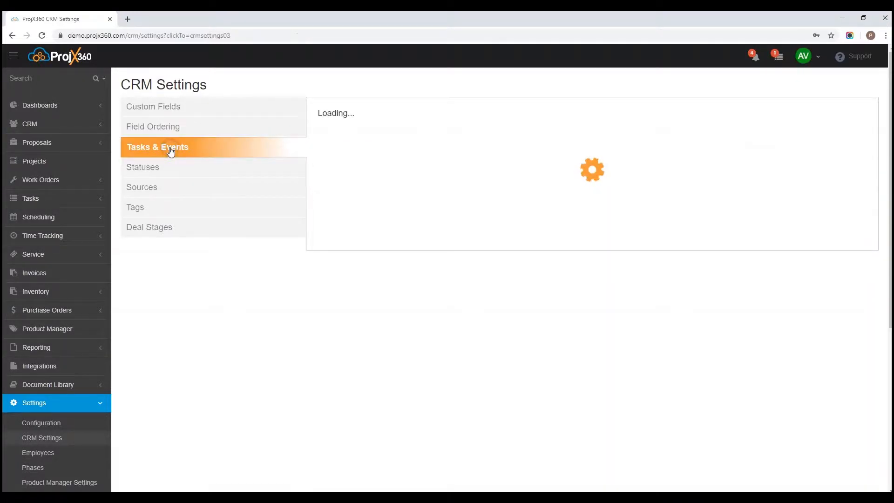
{"action": "left_click", "coordinate": [159, 148]}
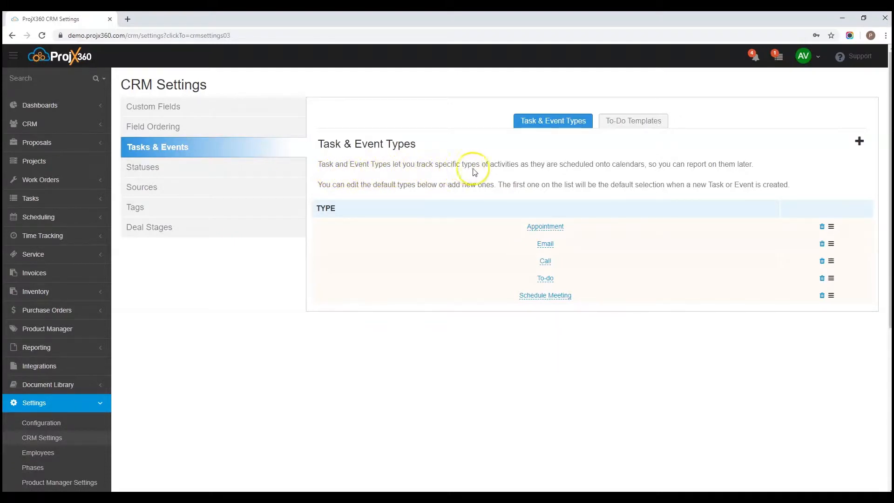
{"action": "mouse_move", "coordinate": [603, 167]}
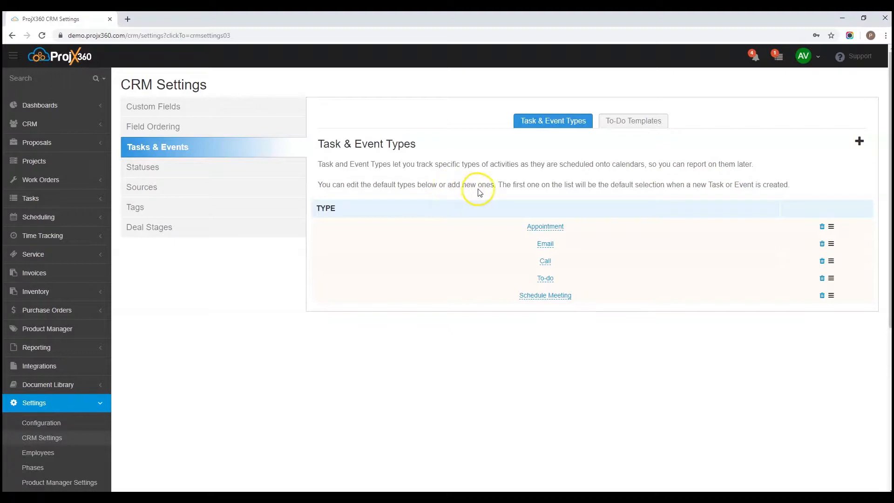
{"action": "mouse_move", "coordinate": [585, 194]}
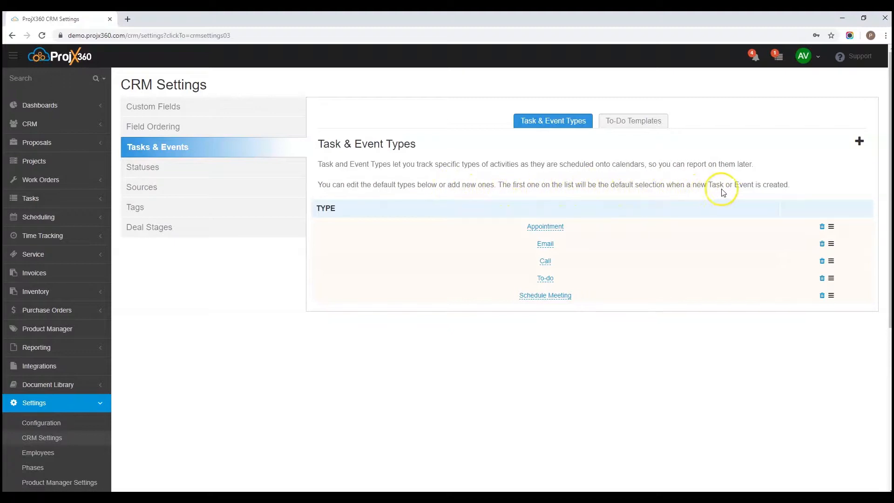
{"action": "mouse_move", "coordinate": [783, 197]}
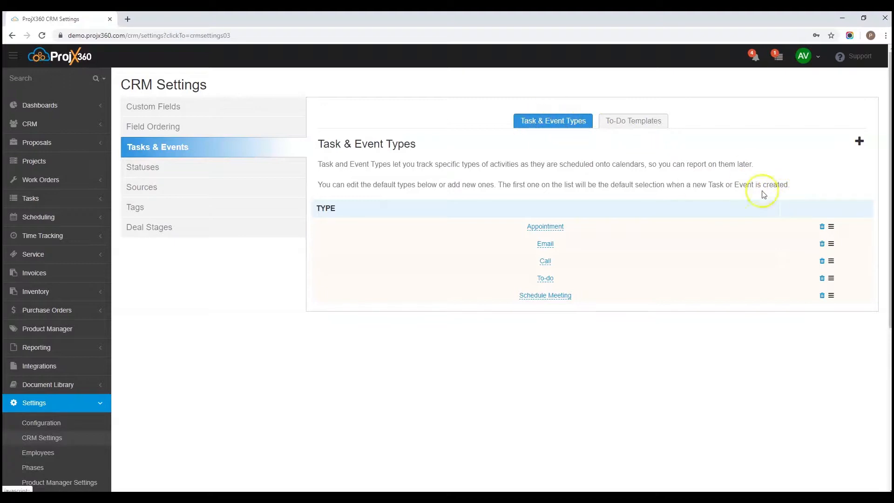
{"action": "mouse_move", "coordinate": [860, 142]}
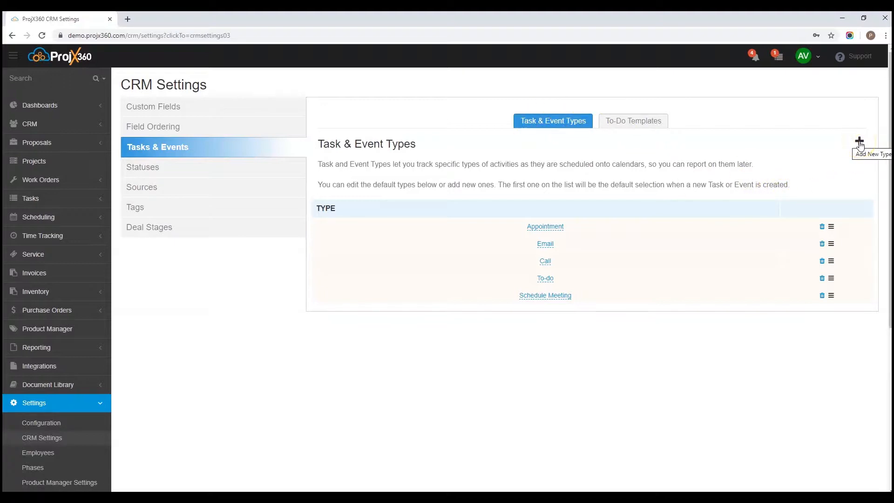
{"action": "left_click", "coordinate": [860, 142]}
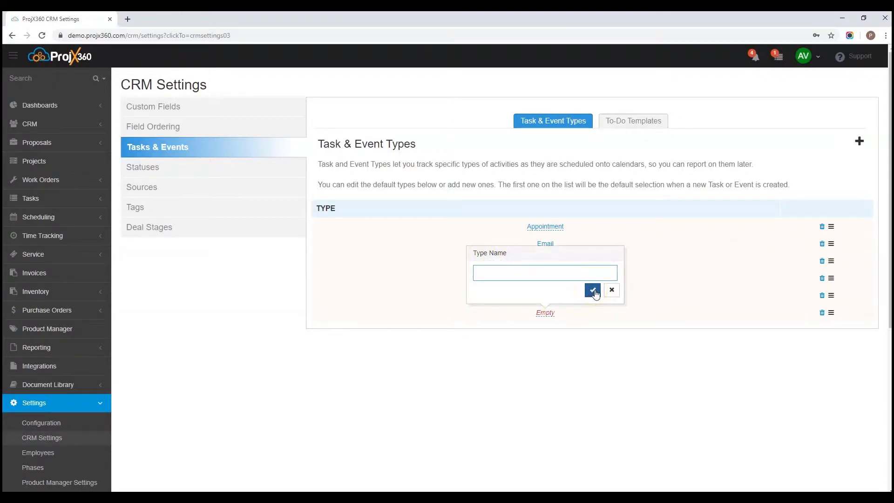
{"action": "left_click", "coordinate": [612, 290]}
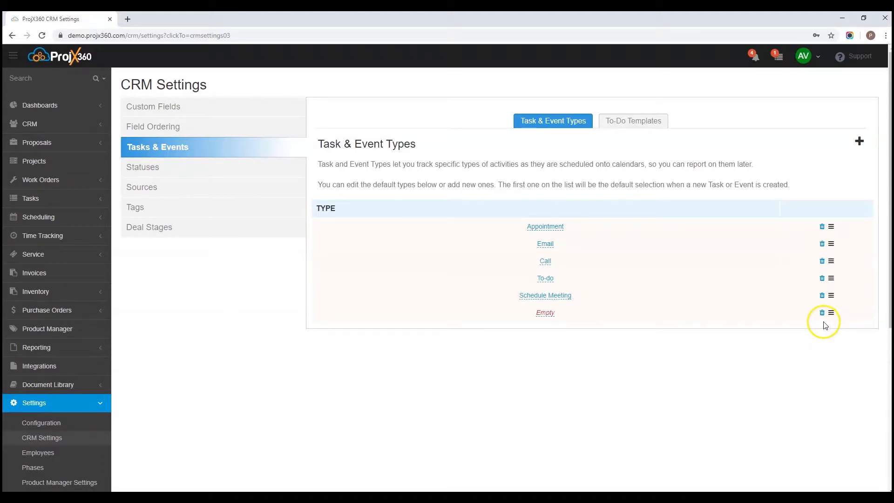
{"action": "mouse_move", "coordinate": [822, 313]}
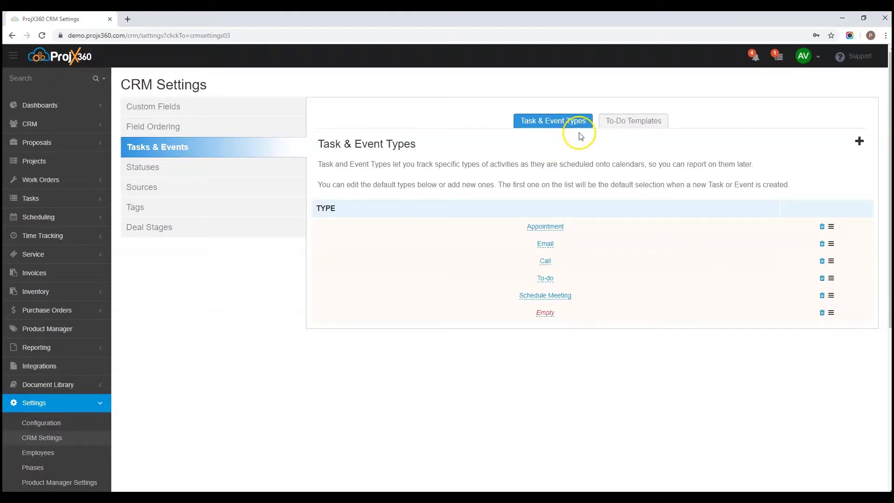
Inspect the Deals - Sales Template's tasks, including Introductory Call's day, and close it unchanged.
{"action": "left_click", "coordinate": [632, 120]}
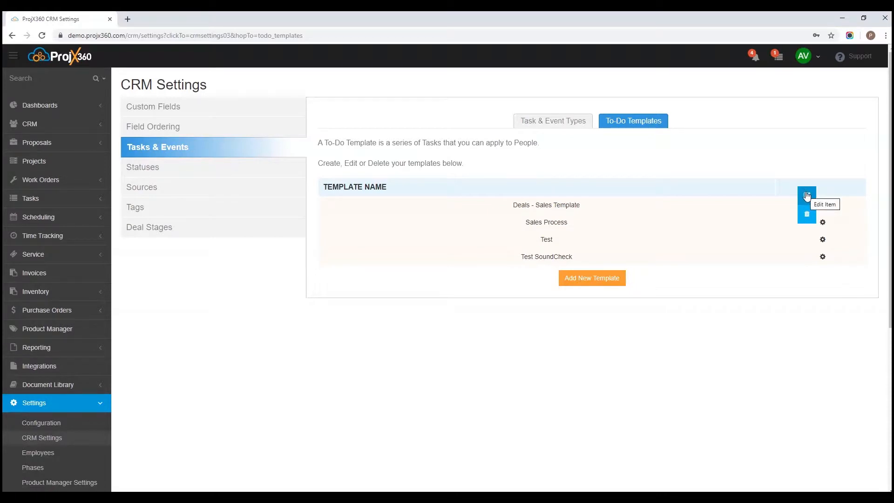
{"action": "left_click", "coordinate": [807, 195]}
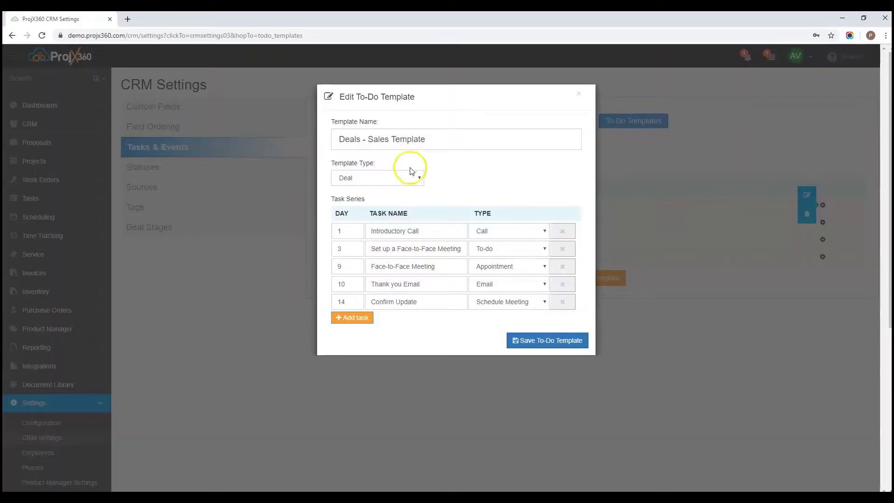
{"action": "left_click", "coordinate": [348, 139]}
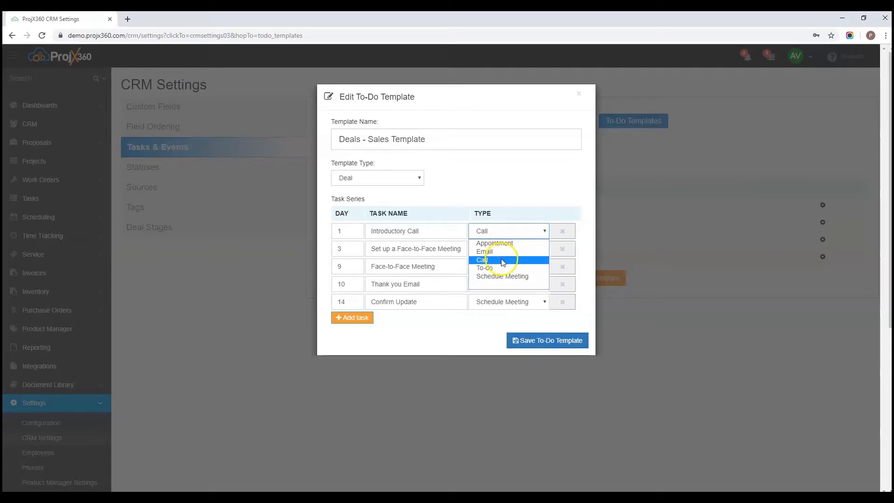
{"action": "mouse_move", "coordinate": [504, 279]}
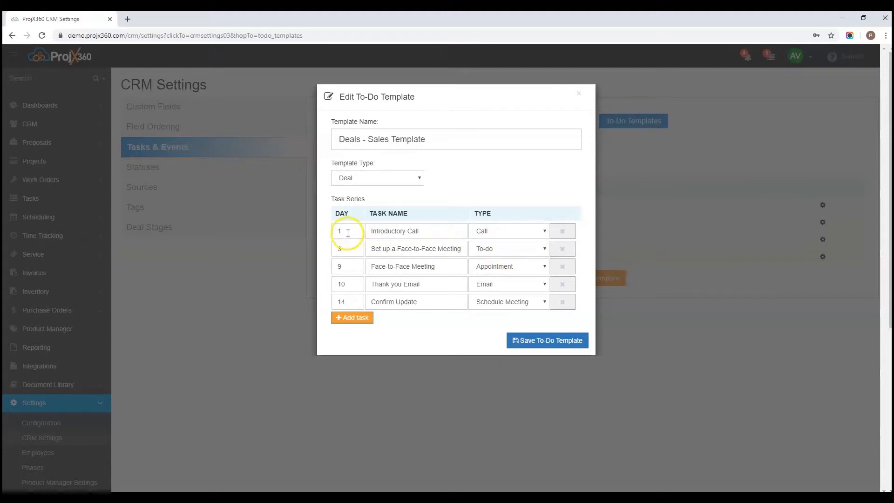
{"action": "left_click", "coordinate": [346, 231]}
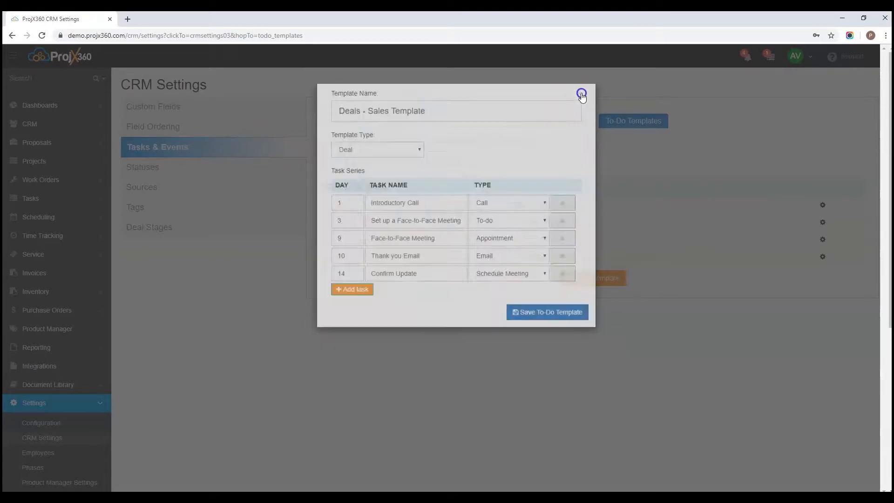
{"action": "left_click", "coordinate": [582, 93]}
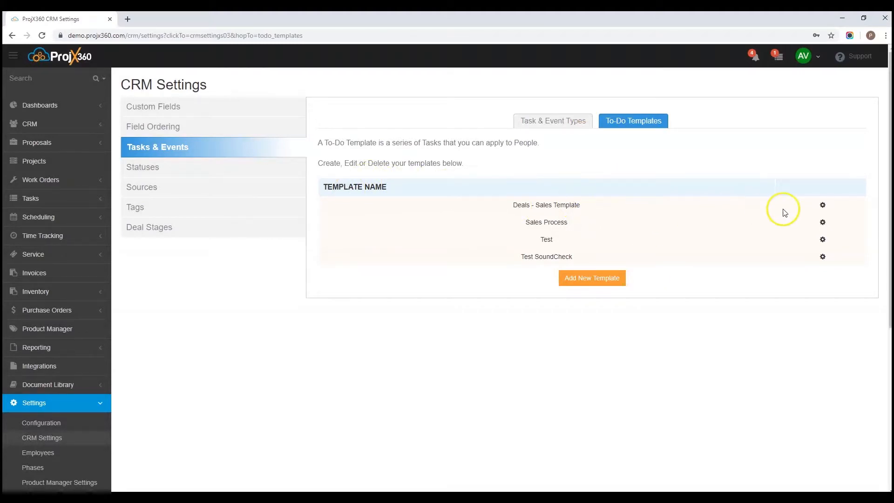
{"action": "mouse_move", "coordinate": [588, 230]}
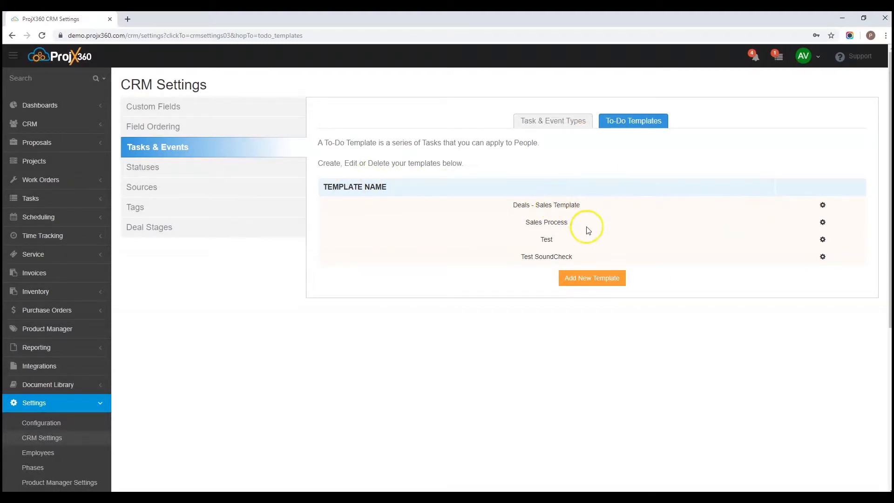
Start a new to-do template with a day-1 task named 'Call'.
{"action": "left_click", "coordinate": [591, 278]}
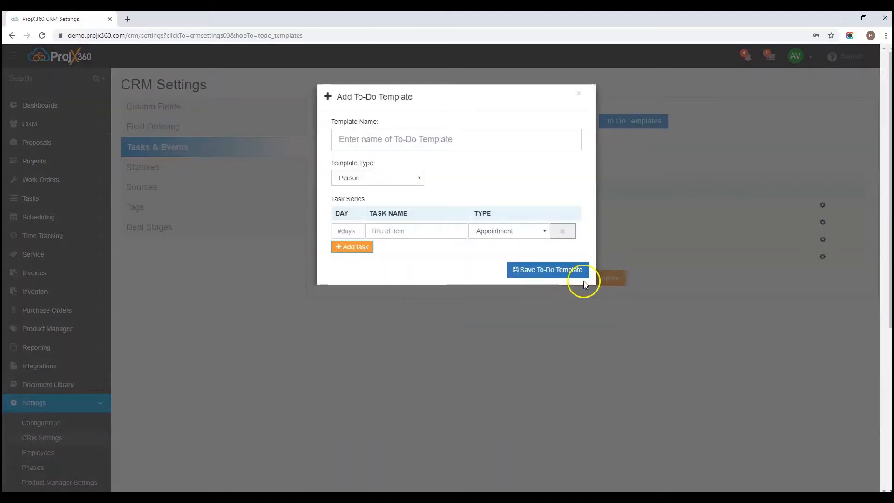
{"action": "left_click", "coordinate": [547, 269]}
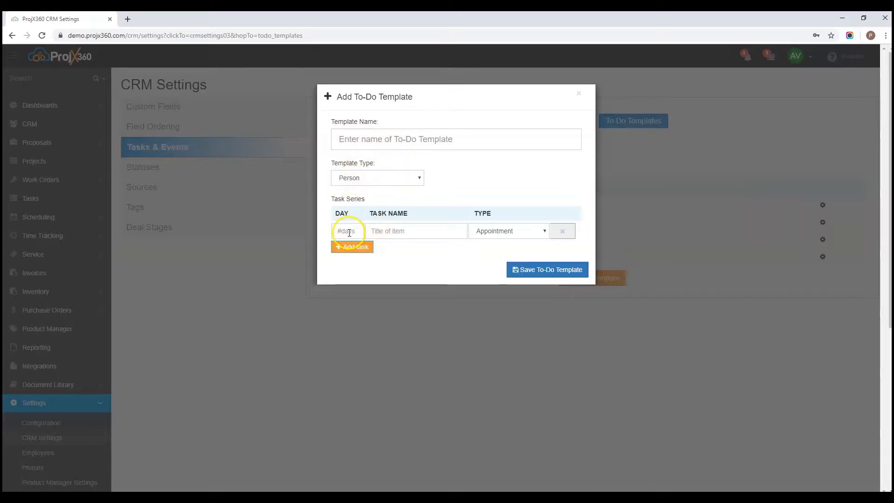
{"action": "left_click", "coordinate": [347, 230]}
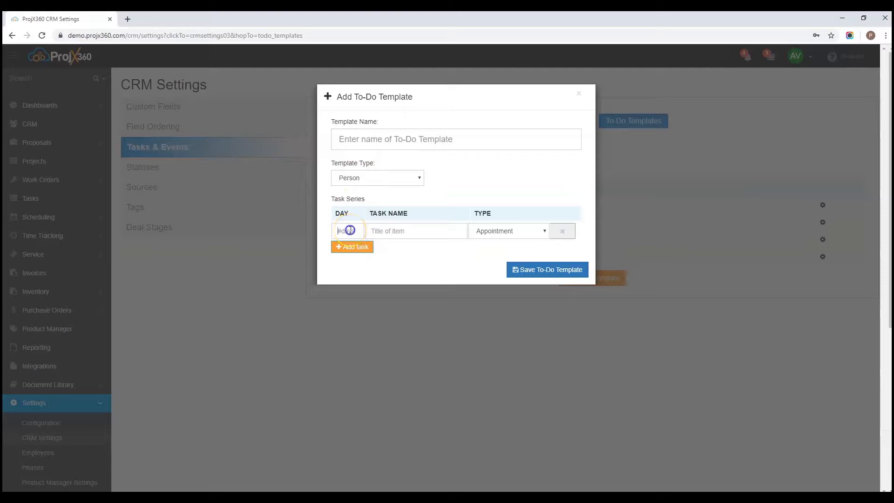
{"action": "left_click", "coordinate": [352, 246]}
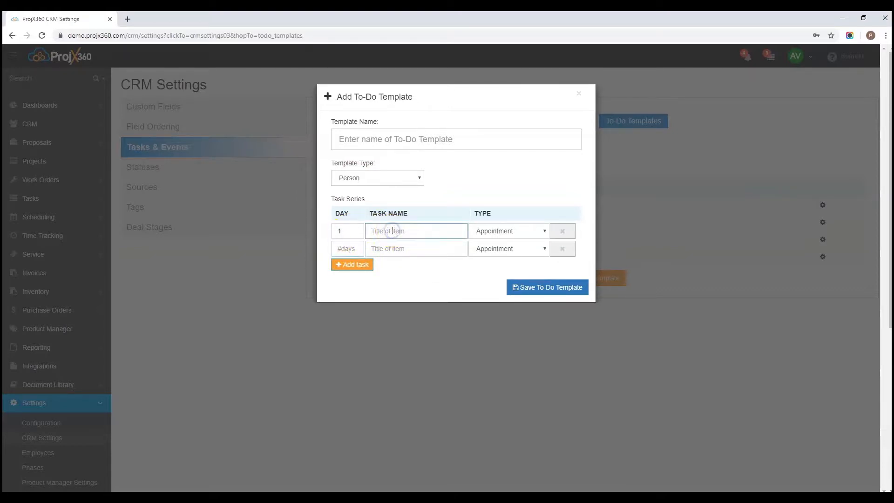
{"action": "type", "text": "Call"}
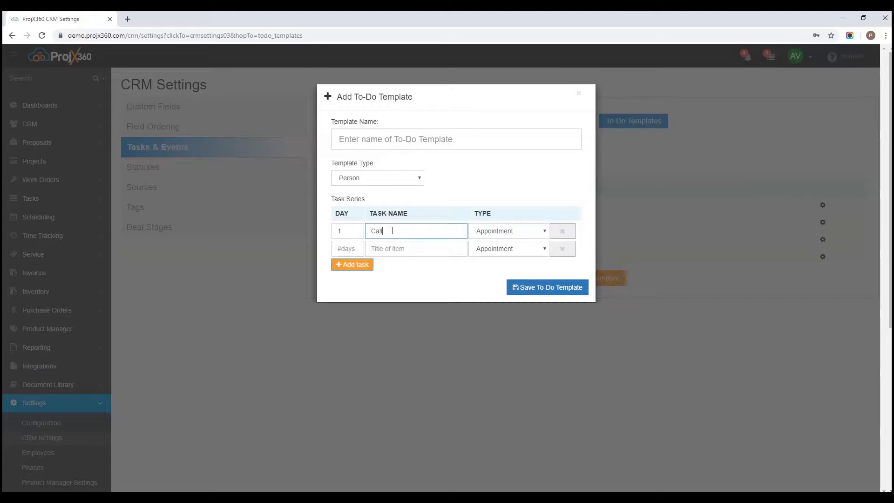
{"action": "left_click", "coordinate": [506, 231]}
{"action": "type", "text": "3"}
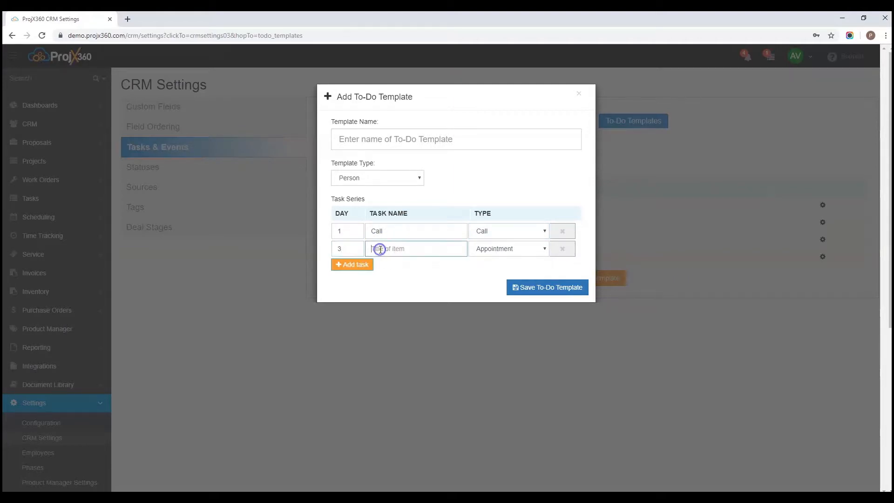
Add a day-3 'Follow up Email' task with its type set to Email.
{"action": "type", "text": "Follow up"}
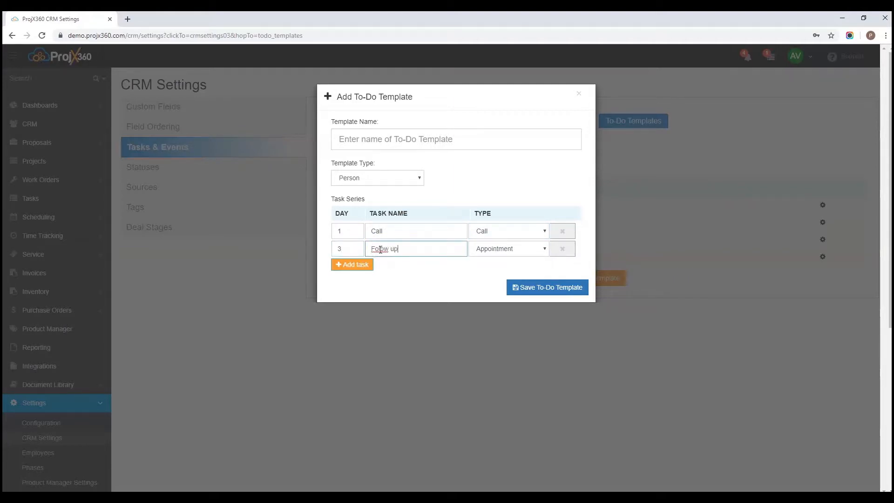
{"action": "key", "text": "Backspace"}
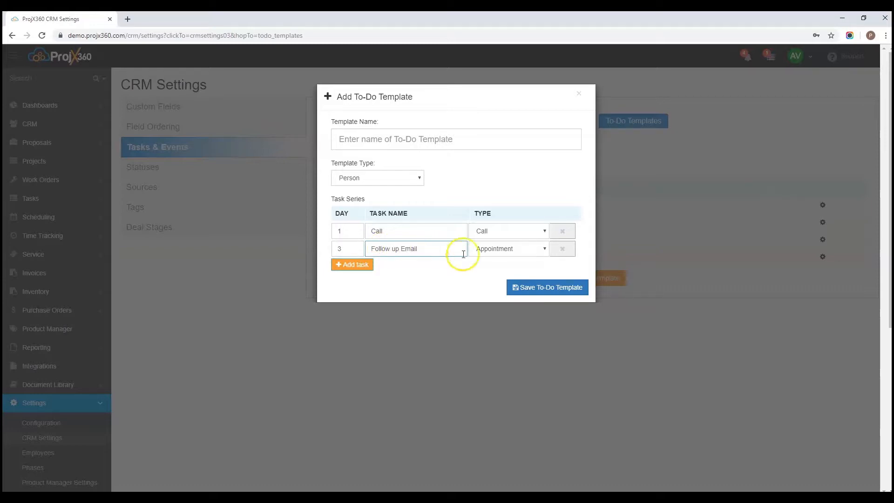
{"action": "left_click", "coordinate": [508, 248]}
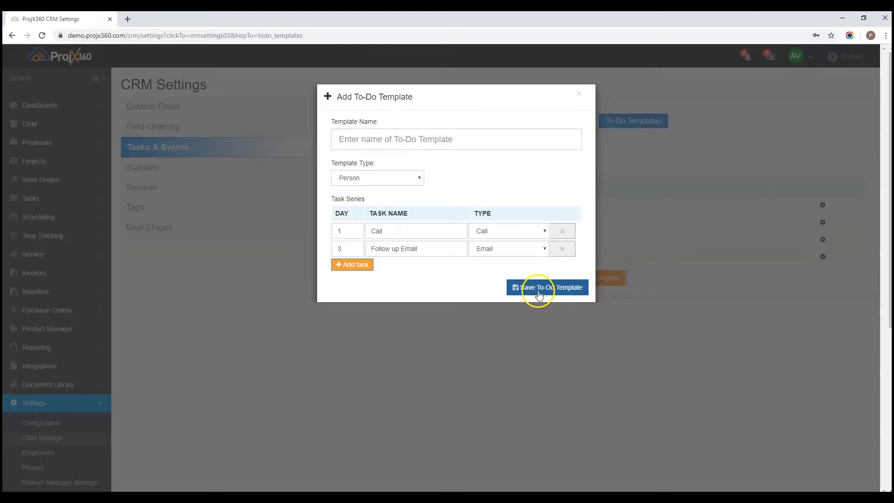
{"action": "mouse_move", "coordinate": [583, 205]}
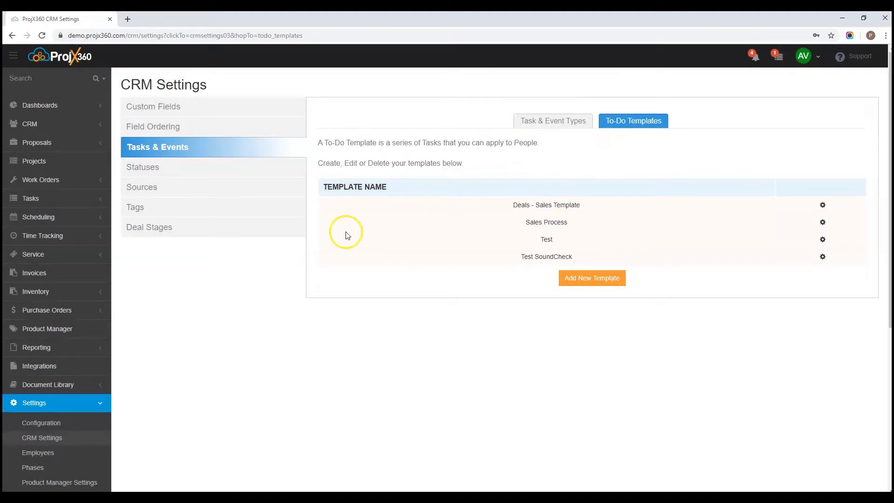
In Statuses, add a blank status with a colour swatch, then delete it again.
{"action": "left_click", "coordinate": [144, 166]}
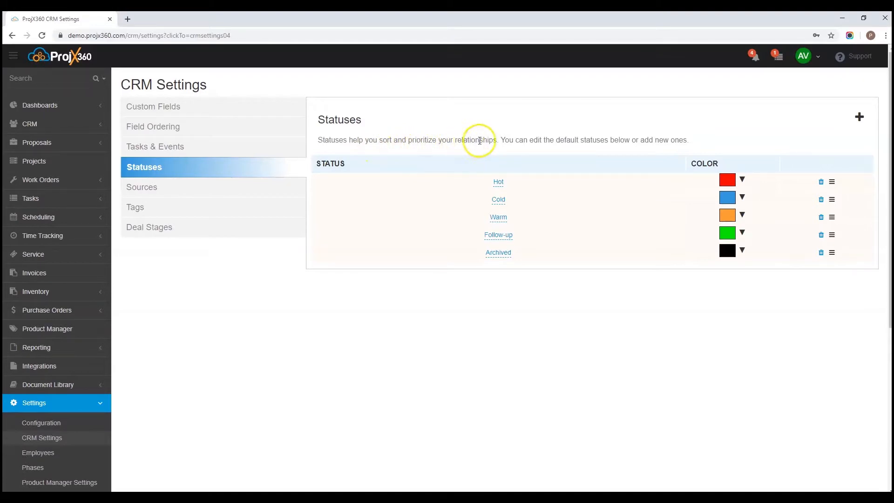
{"action": "mouse_move", "coordinate": [578, 146]}
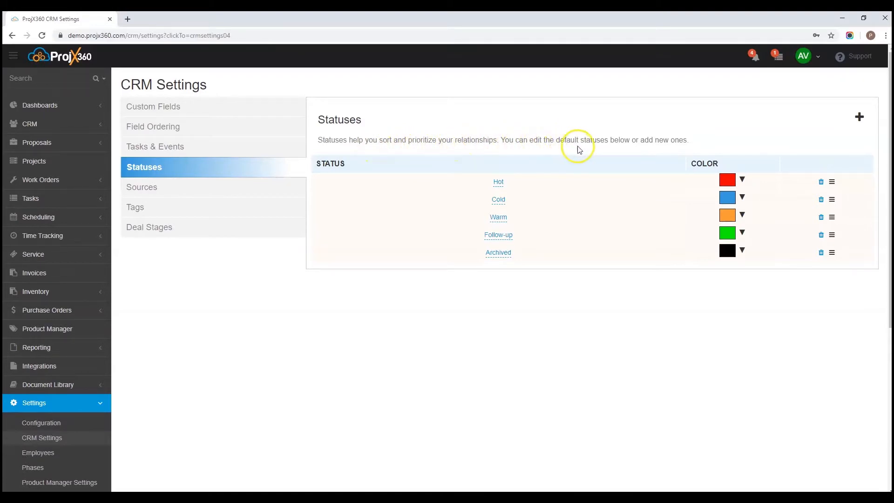
{"action": "mouse_move", "coordinate": [683, 154]}
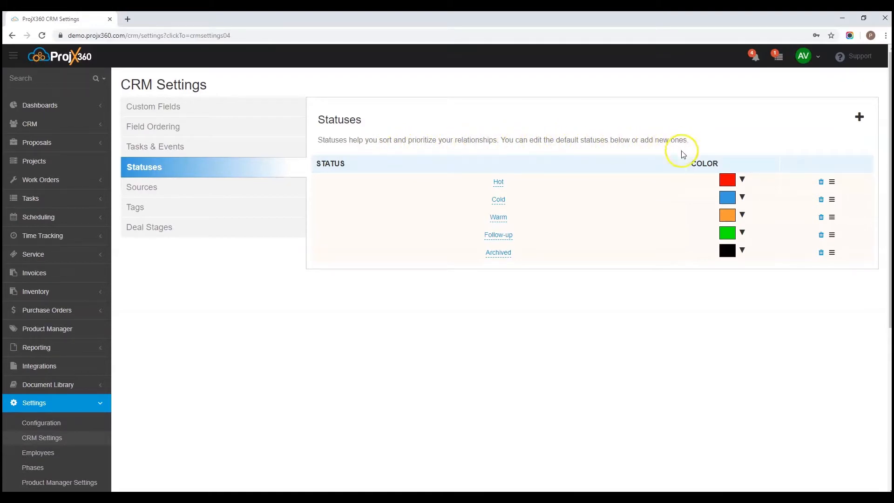
{"action": "mouse_move", "coordinate": [525, 220]}
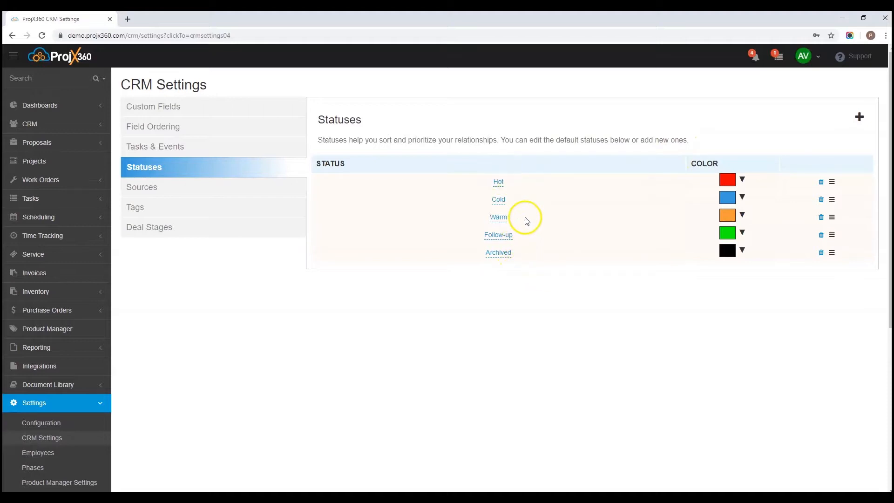
{"action": "mouse_move", "coordinate": [497, 205]}
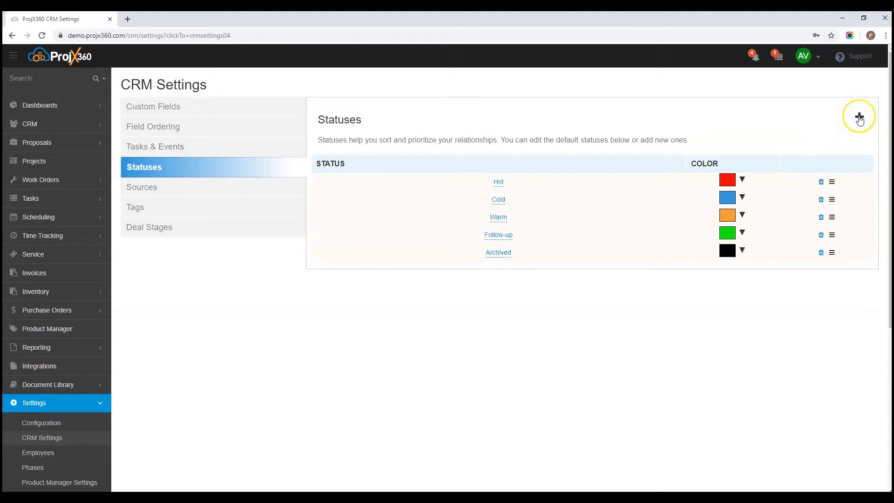
{"action": "left_click", "coordinate": [859, 117]}
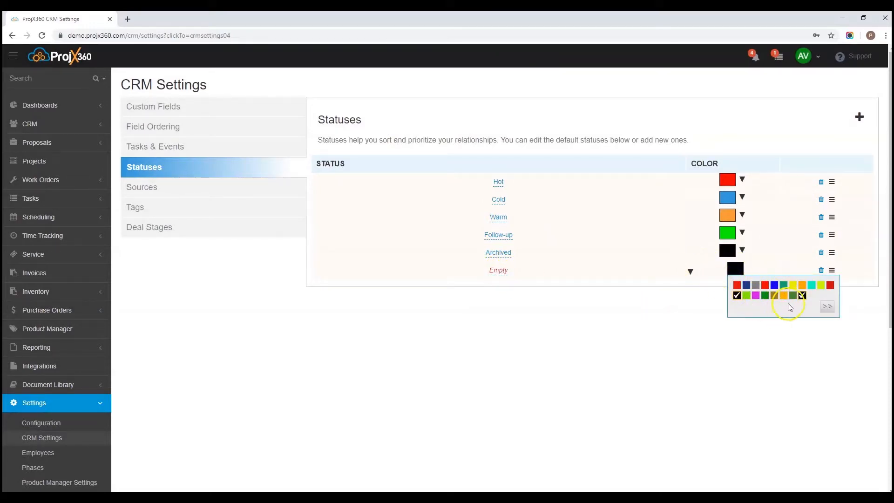
{"action": "left_click", "coordinate": [783, 295]}
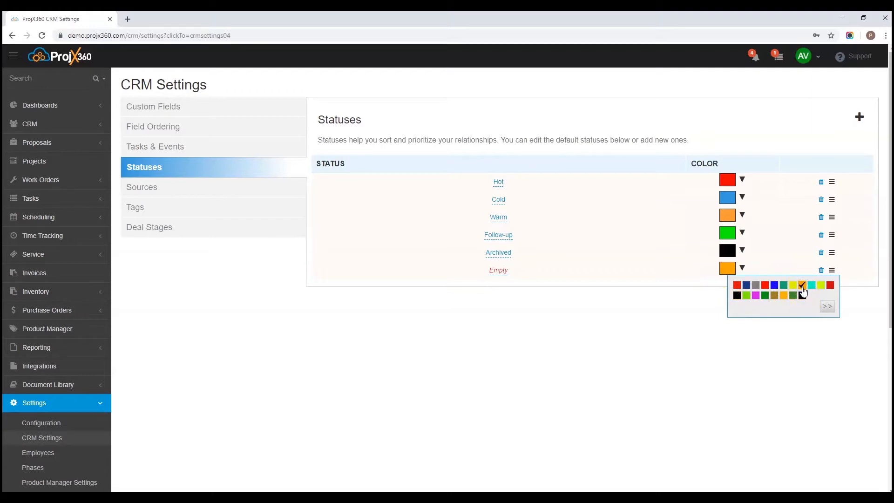
{"action": "left_click", "coordinate": [827, 306]}
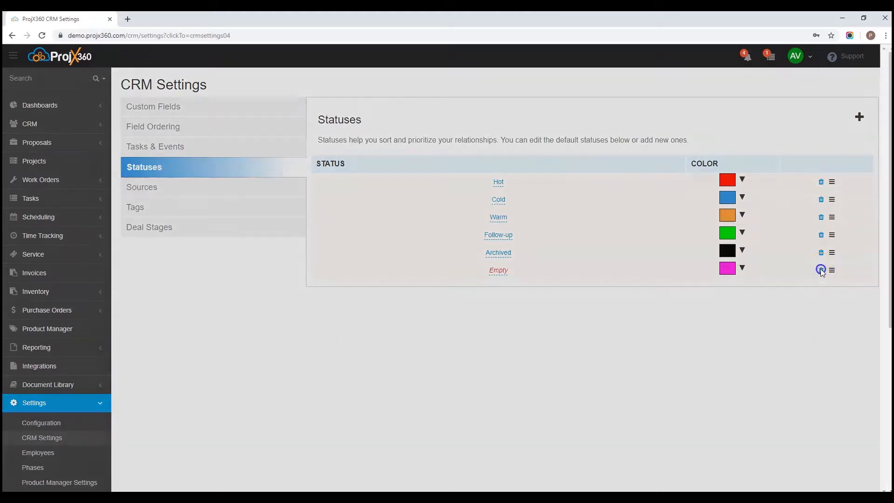
{"action": "left_click", "coordinate": [821, 270]}
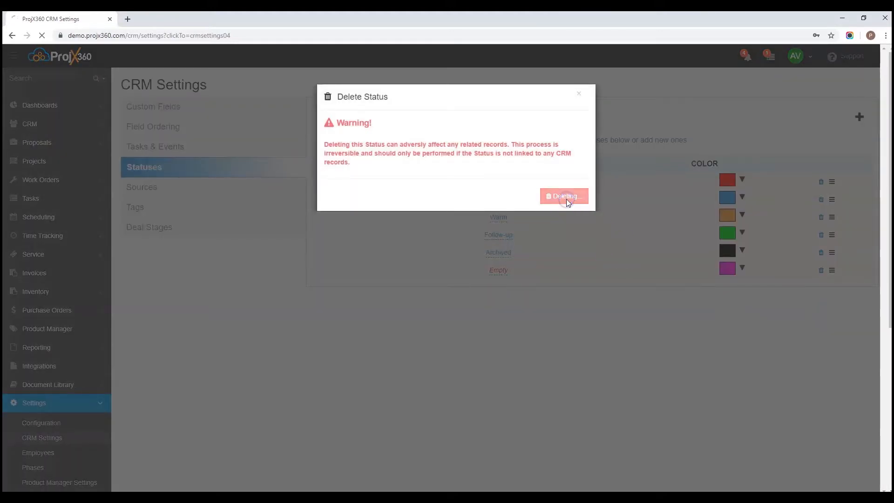
{"action": "left_click", "coordinate": [563, 197]}
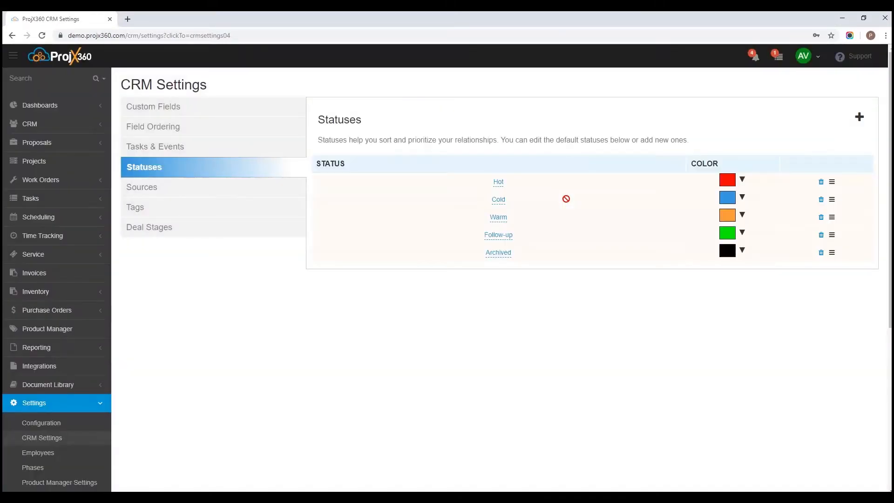
In Sources, add a new source named 'JB Development'.
{"action": "left_click", "coordinate": [141, 187]}
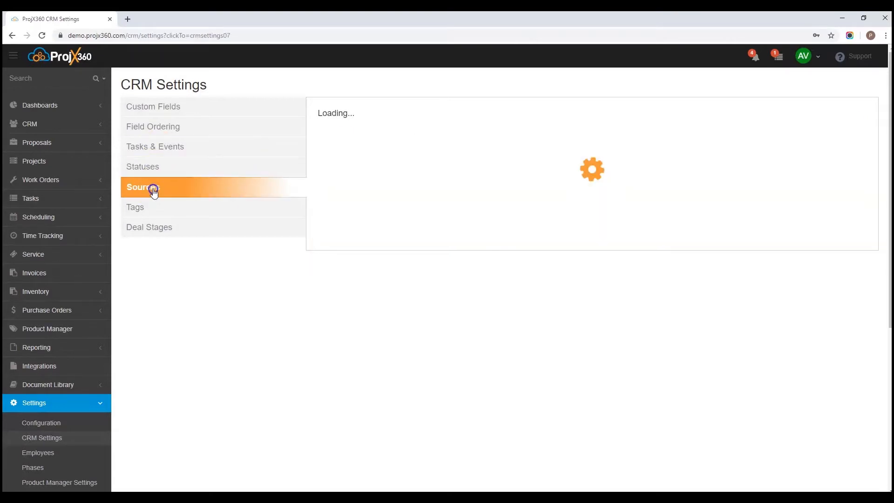
{"action": "left_click", "coordinate": [143, 187]}
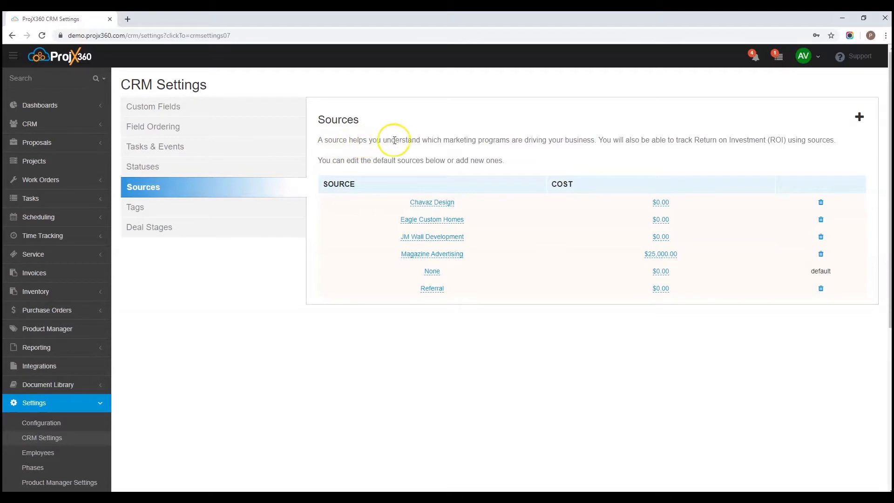
{"action": "mouse_move", "coordinate": [542, 143]}
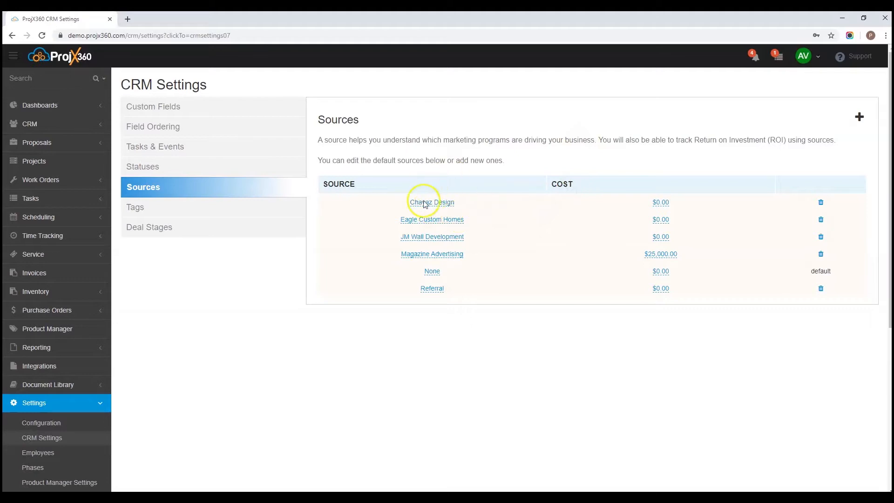
{"action": "mouse_move", "coordinate": [443, 261]}
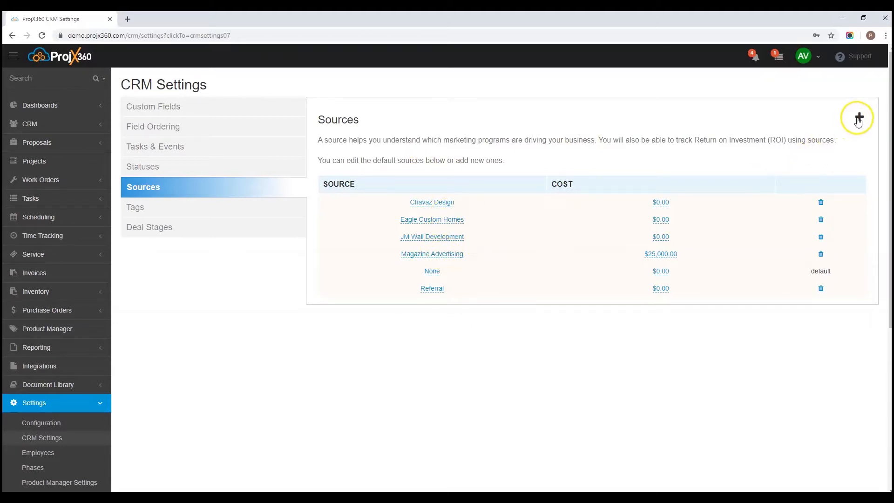
{"action": "left_click", "coordinate": [859, 118]}
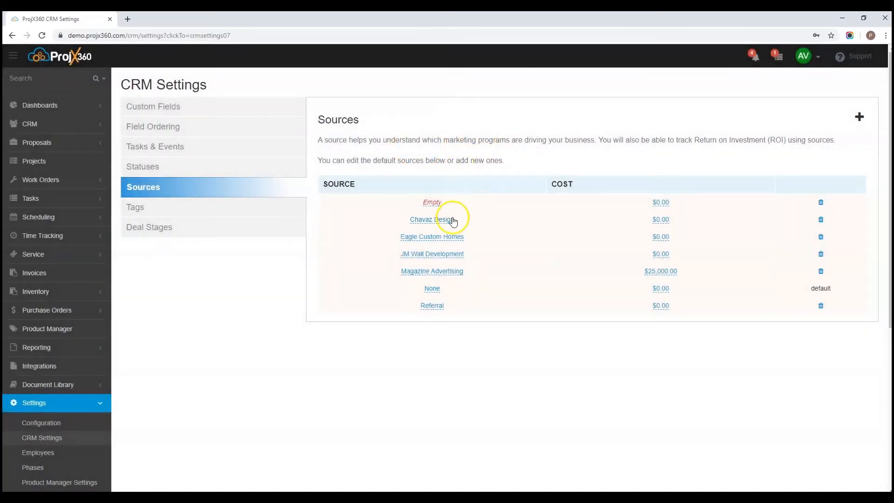
{"action": "left_click", "coordinate": [860, 118]}
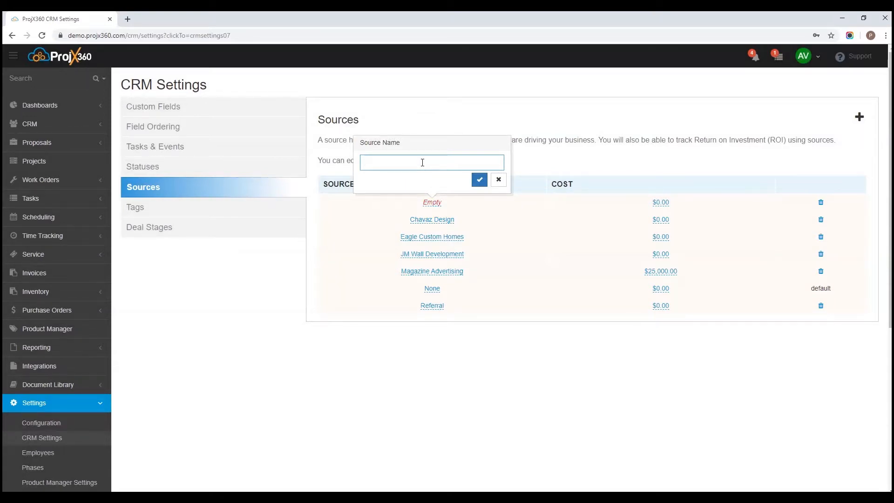
{"action": "type", "text": "JB Development"}
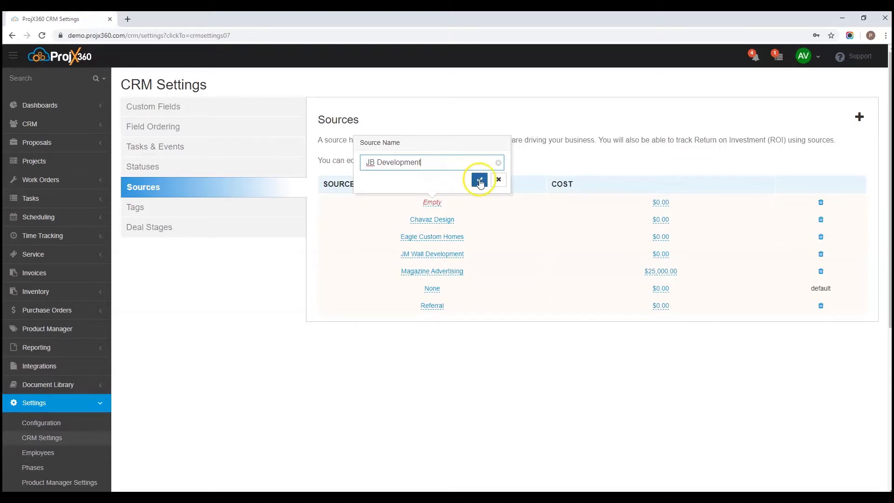
{"action": "left_click", "coordinate": [480, 179]}
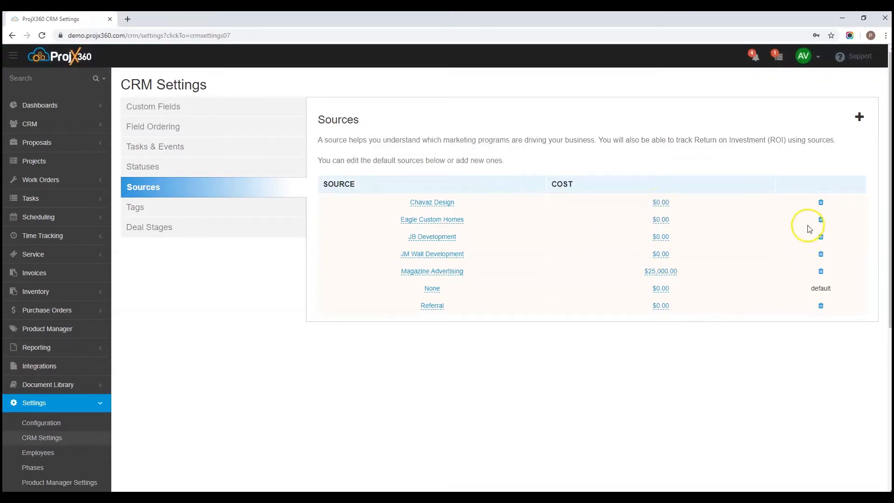
Delete the JB Development source again, confirming the deletion.
{"action": "left_click", "coordinate": [819, 219]}
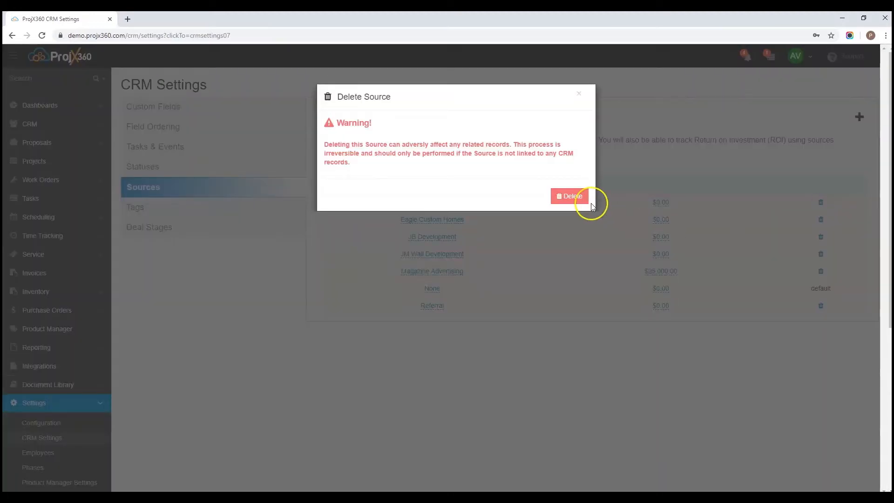
{"action": "left_click", "coordinate": [569, 195]}
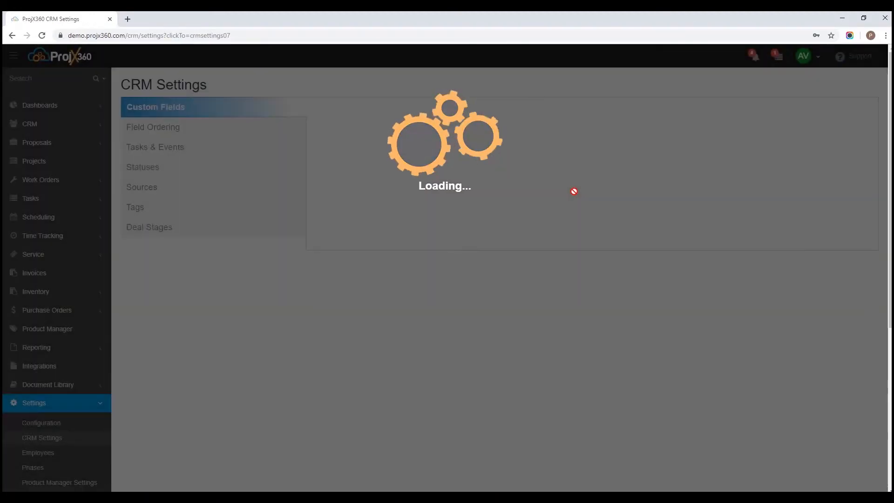
{"action": "left_click", "coordinate": [143, 188]}
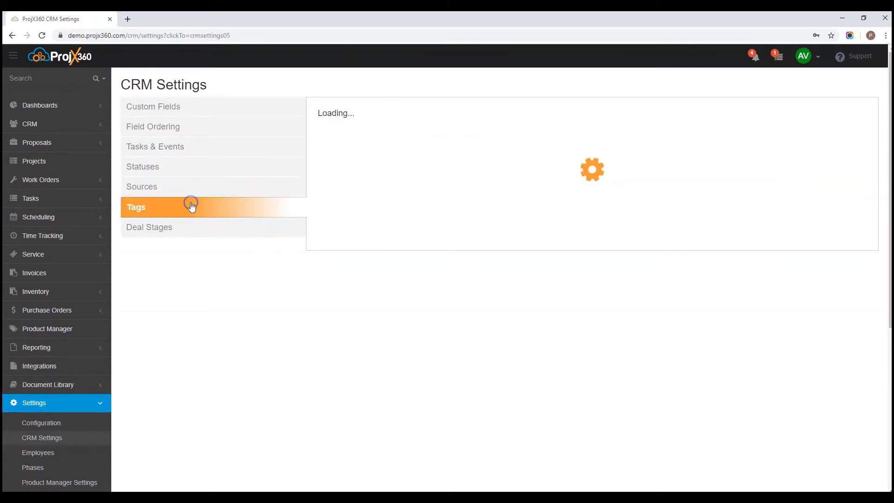
{"action": "left_click", "coordinate": [136, 207]}
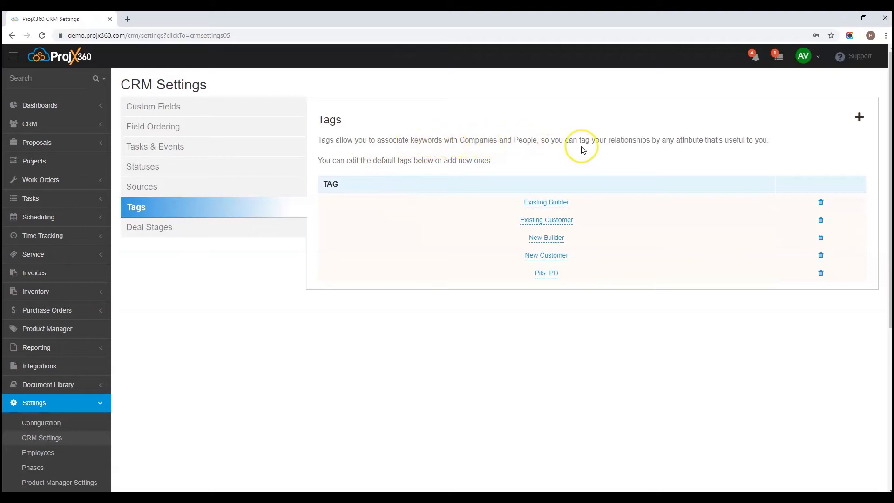
{"action": "mouse_move", "coordinate": [667, 143]}
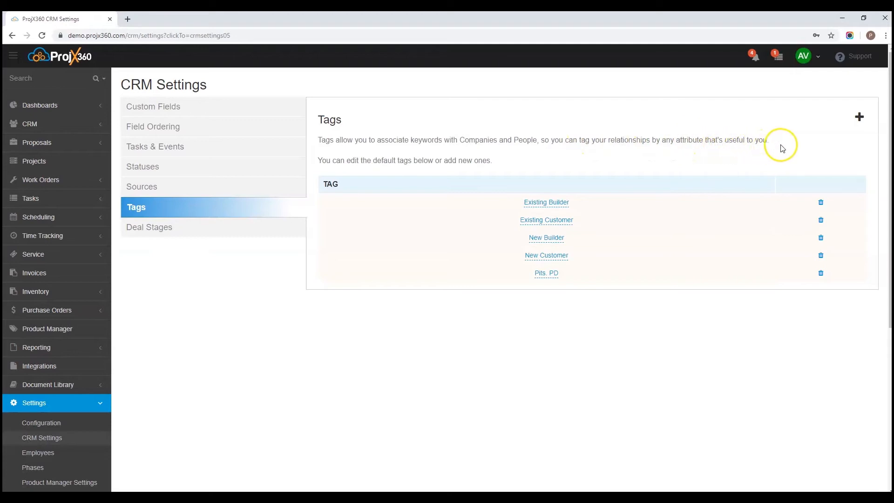
{"action": "mouse_move", "coordinate": [860, 119]}
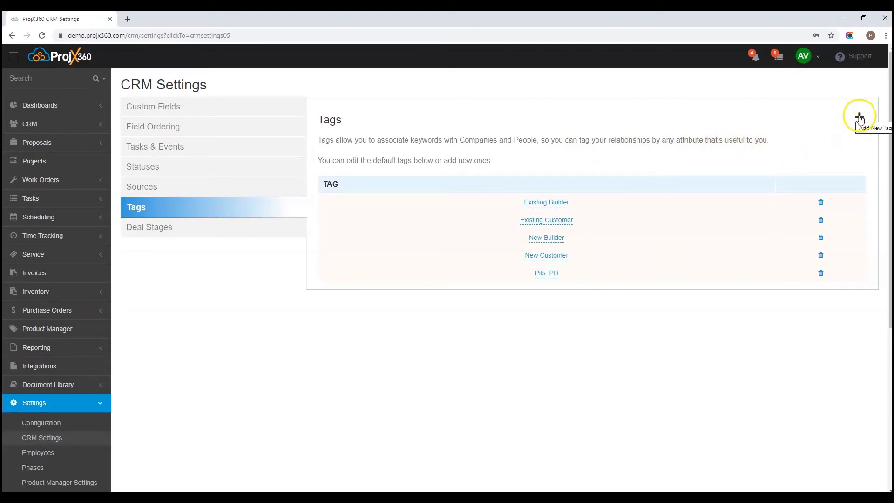
{"action": "left_click", "coordinate": [860, 118]}
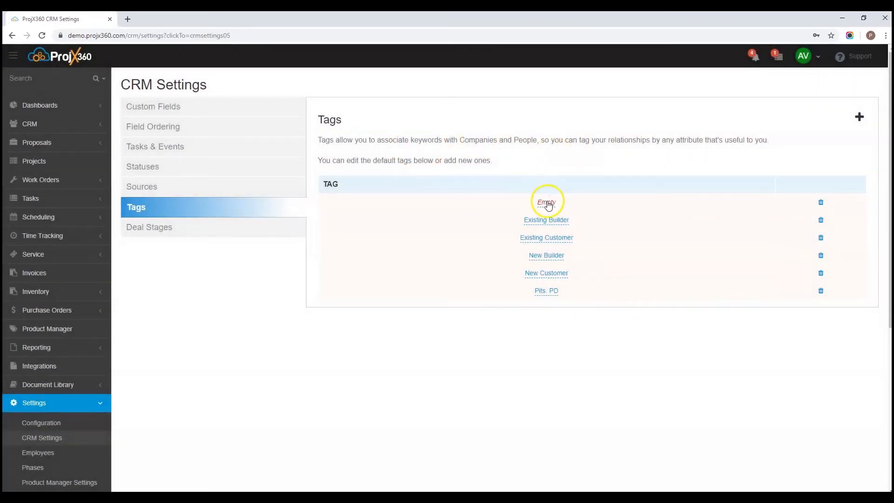
{"action": "left_click", "coordinate": [545, 202]}
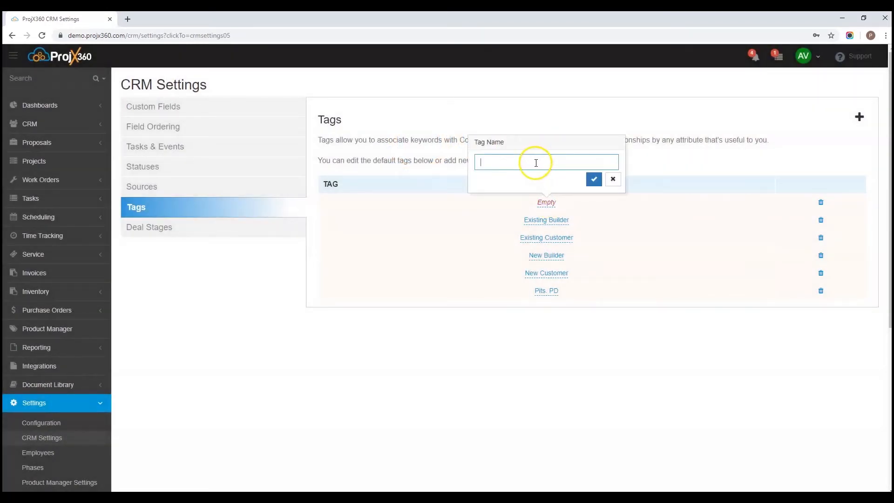
{"action": "mouse_move", "coordinate": [593, 178]}
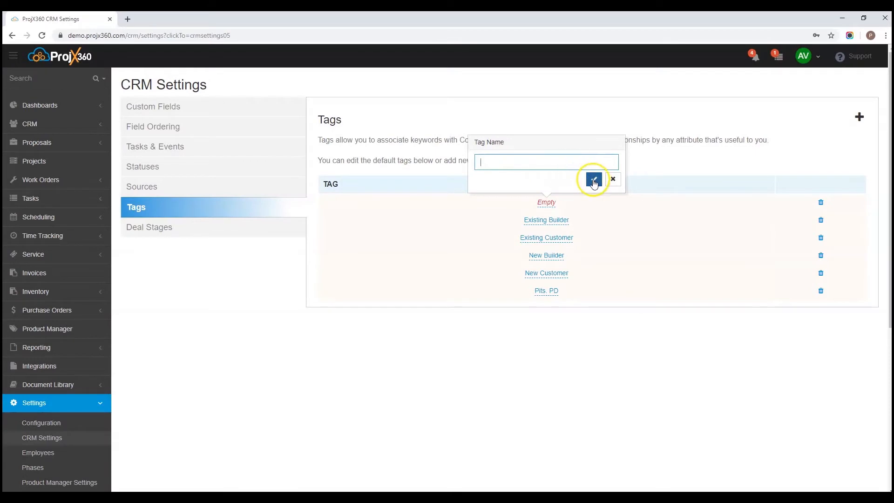
{"action": "left_click", "coordinate": [613, 179]}
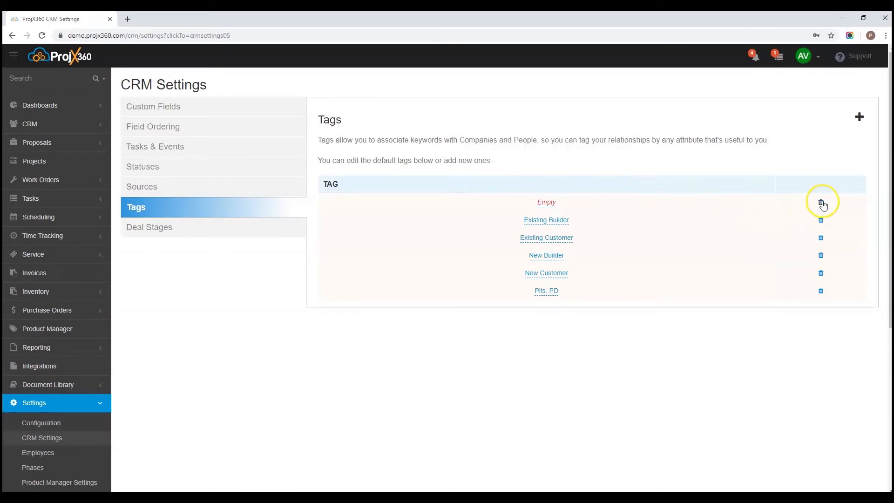
{"action": "left_click", "coordinate": [821, 202]}
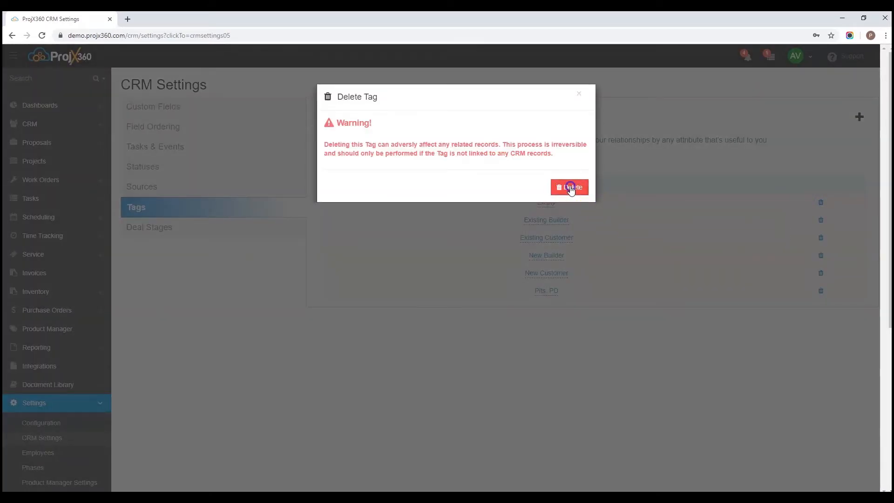
{"action": "left_click", "coordinate": [570, 187]}
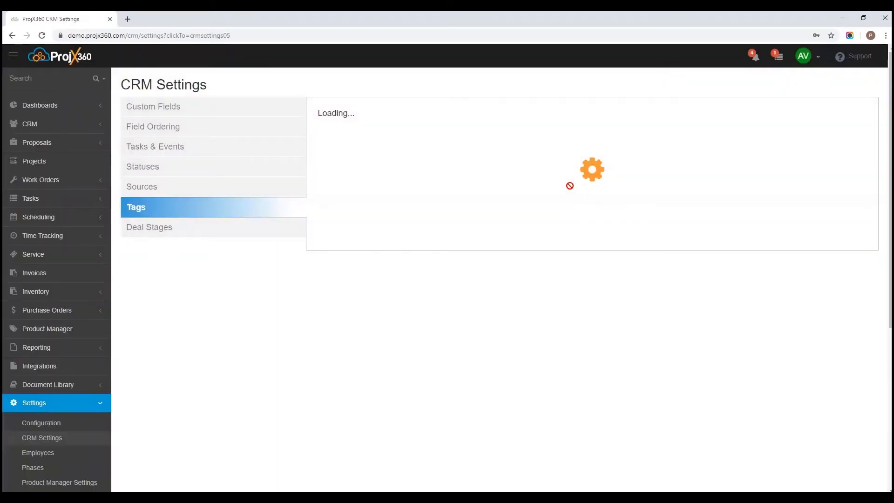
In Deal Stages, add a blank stage and delete it, leaving the six stages Lost to Won.
{"action": "left_click", "coordinate": [150, 227]}
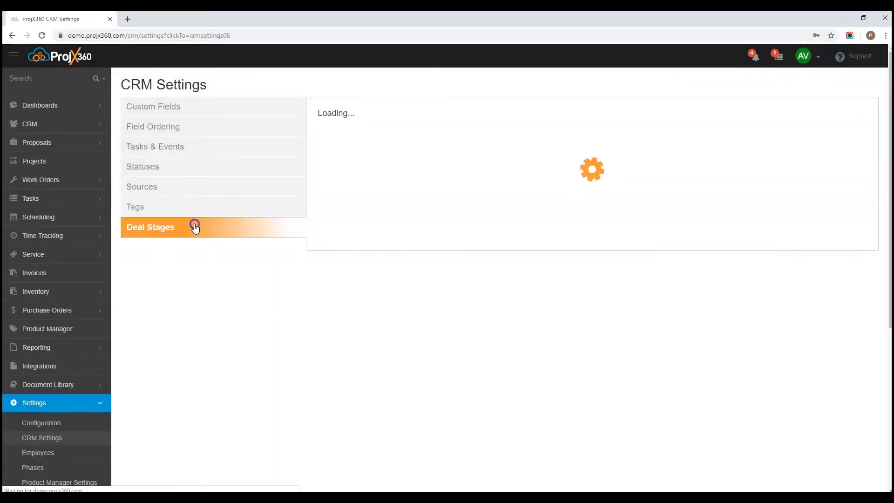
{"action": "left_click", "coordinate": [150, 227]}
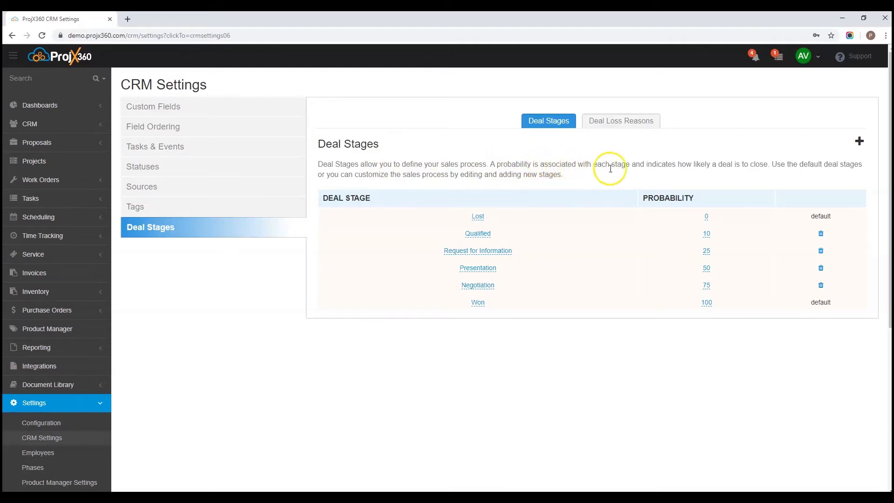
{"action": "mouse_move", "coordinate": [704, 172]}
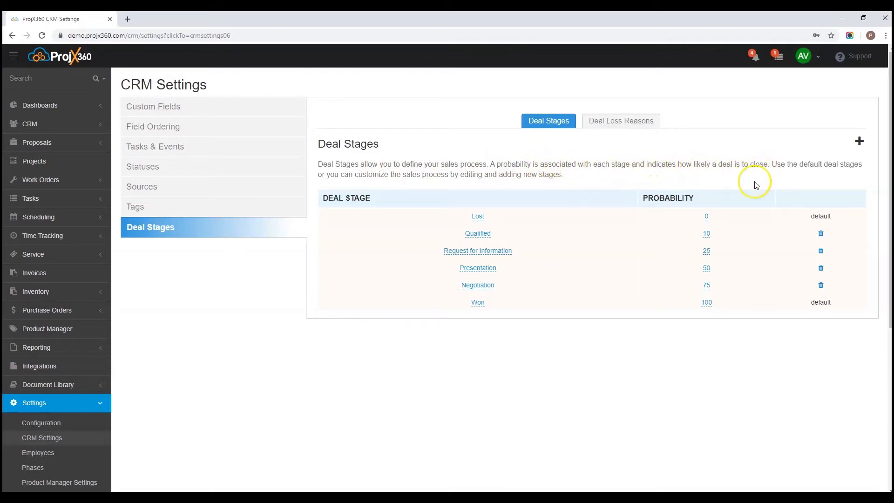
{"action": "mouse_move", "coordinate": [446, 273]}
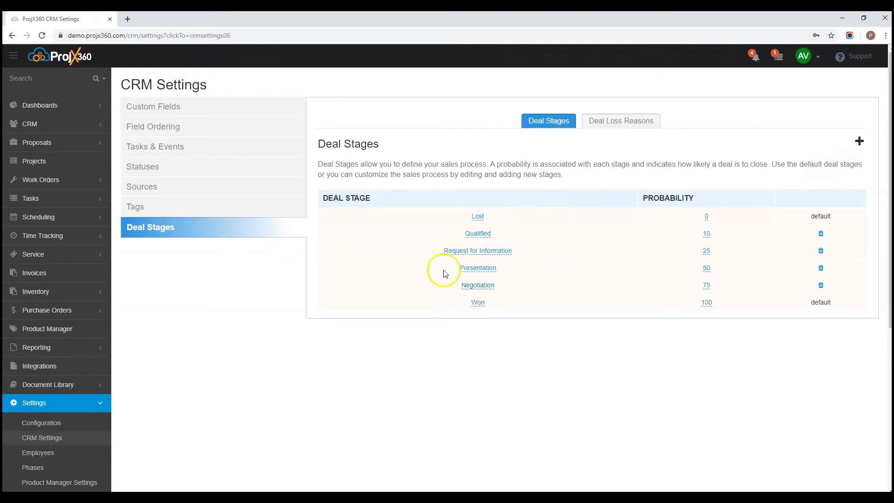
{"action": "mouse_move", "coordinate": [442, 181]}
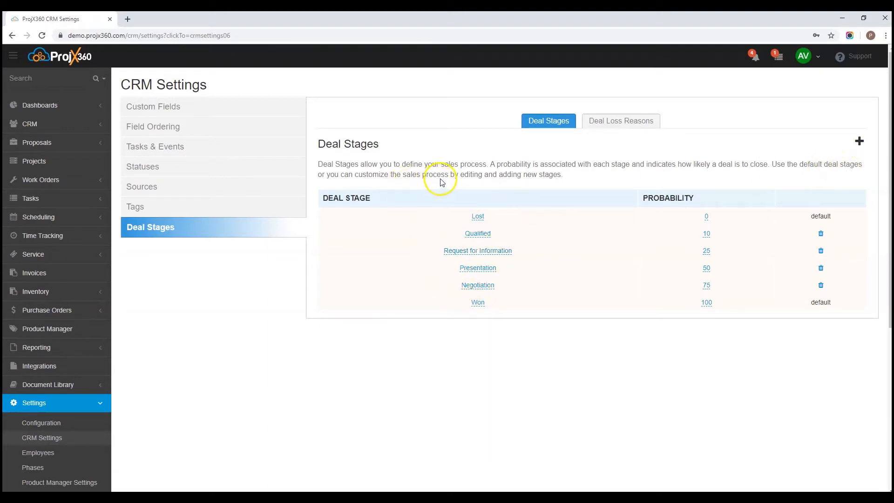
{"action": "mouse_move", "coordinate": [493, 223]}
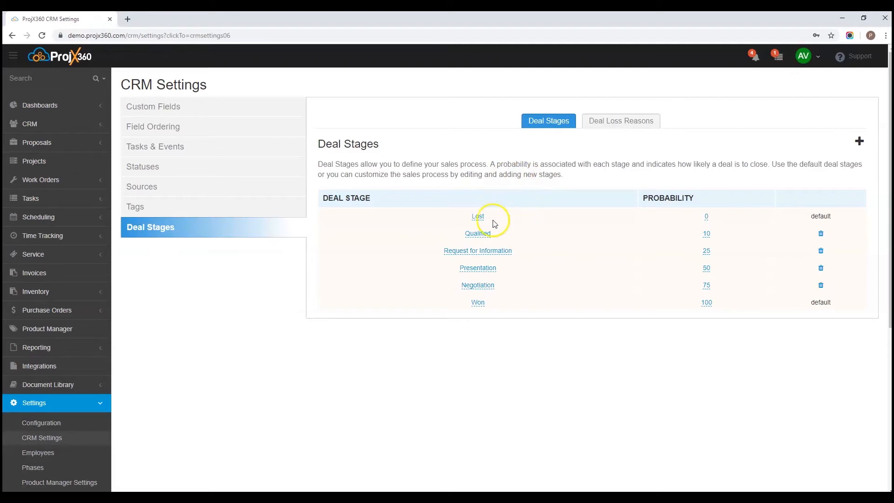
{"action": "mouse_move", "coordinate": [860, 141]}
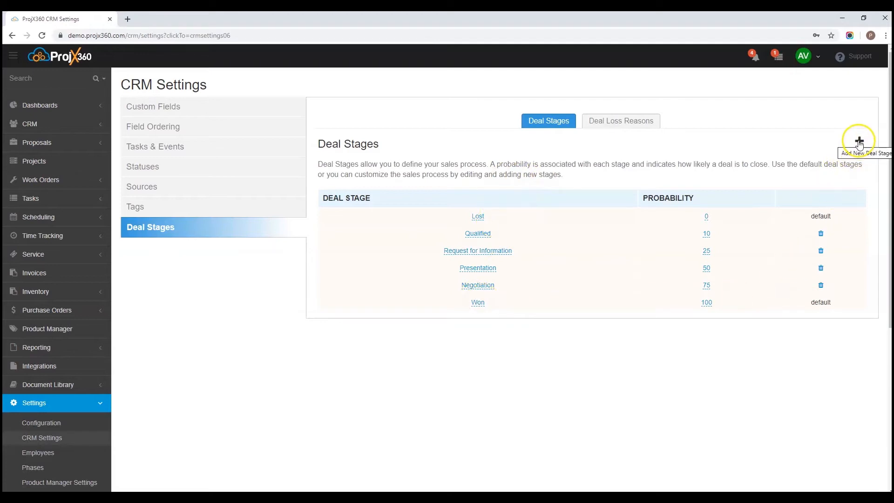
{"action": "left_click", "coordinate": [860, 142]}
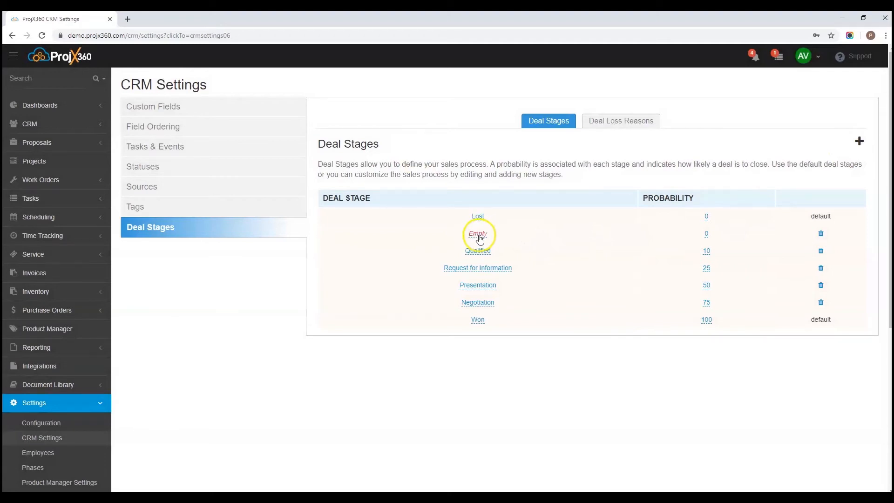
{"action": "mouse_move", "coordinate": [710, 237]}
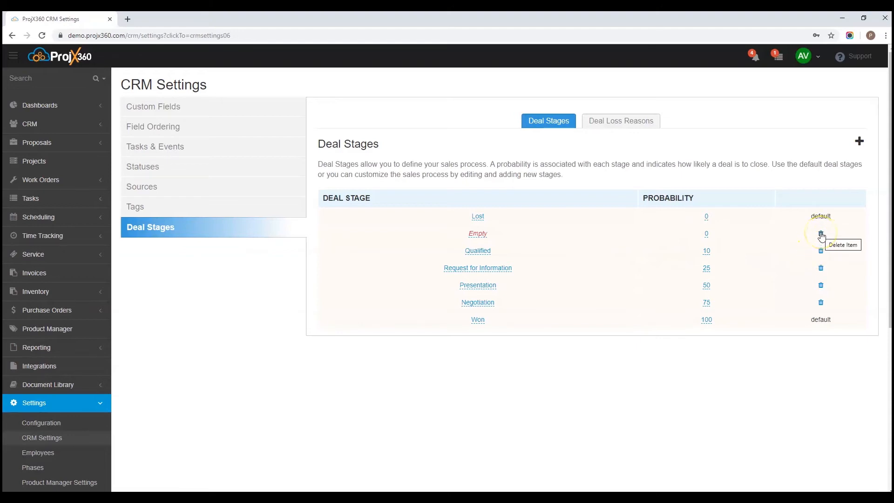
{"action": "left_click", "coordinate": [821, 233]}
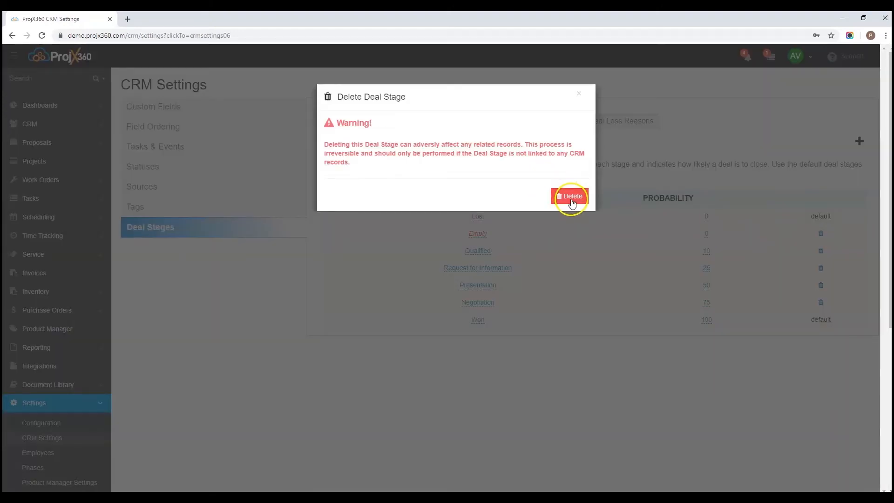
{"action": "left_click", "coordinate": [571, 197]}
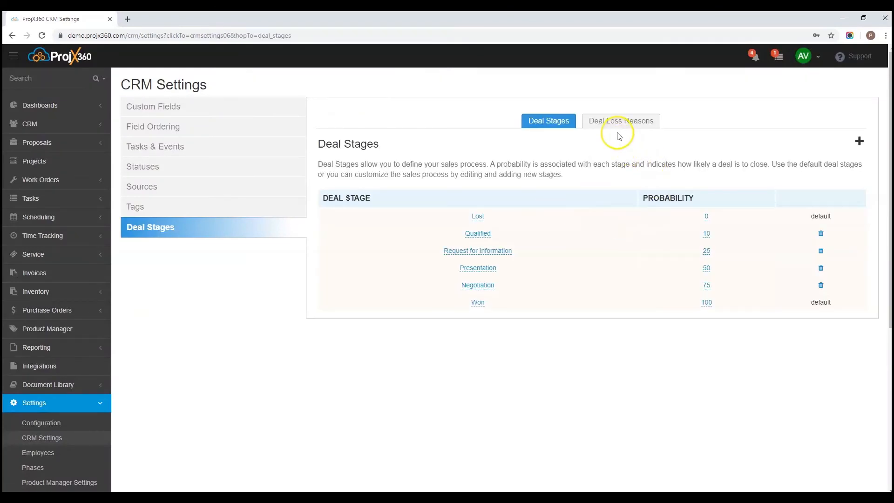
In Deal Loss Reasons, add a blank reason and delete it, keeping the six original reasons.
{"action": "left_click", "coordinate": [620, 120]}
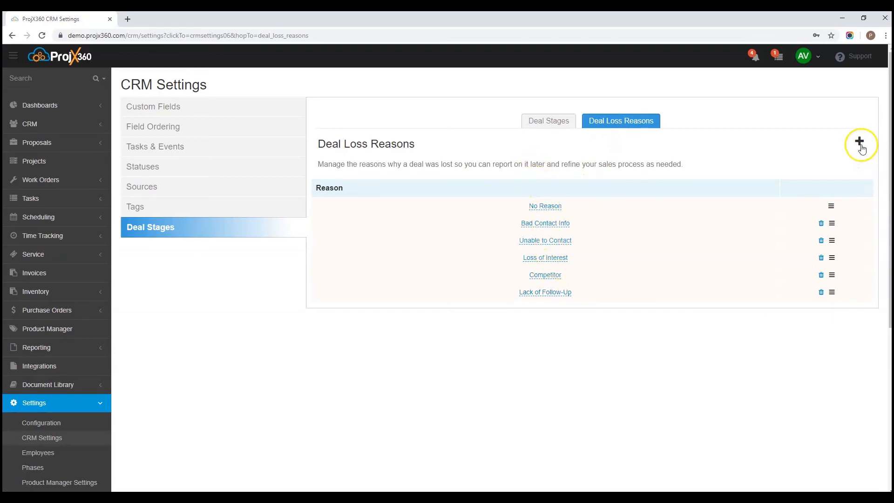
{"action": "left_click", "coordinate": [860, 141]}
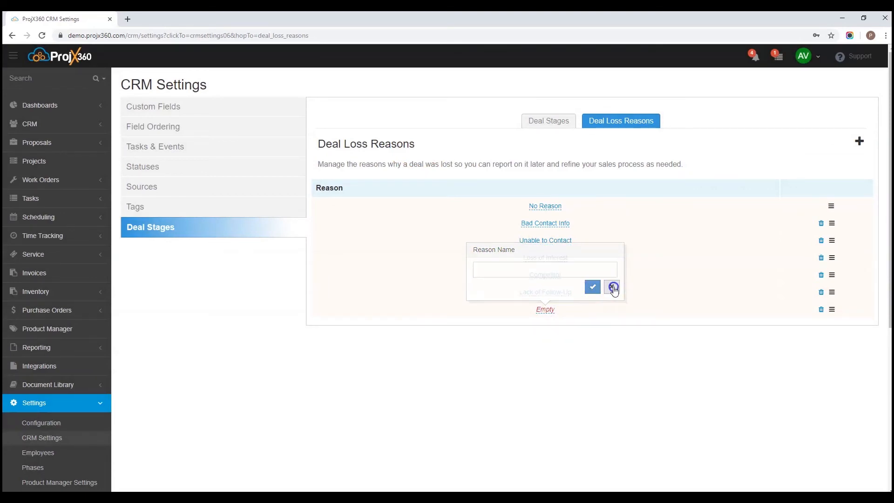
{"action": "left_click", "coordinate": [613, 288]}
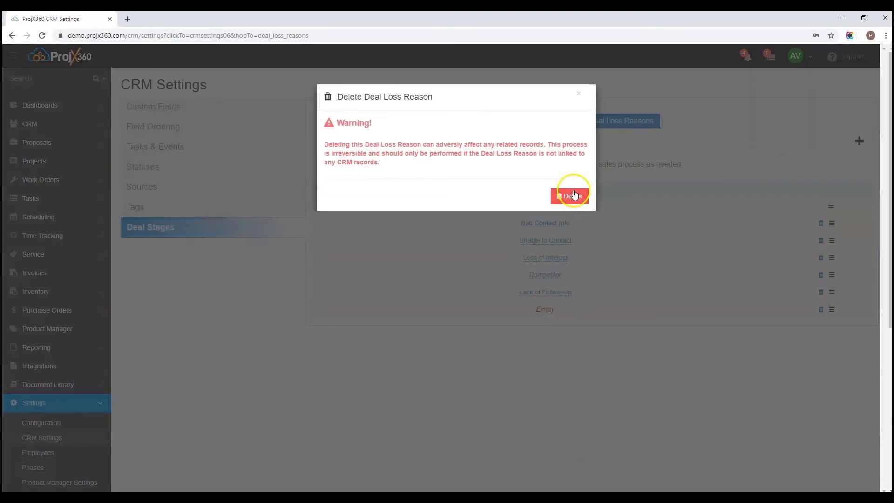
{"action": "left_click", "coordinate": [571, 196]}
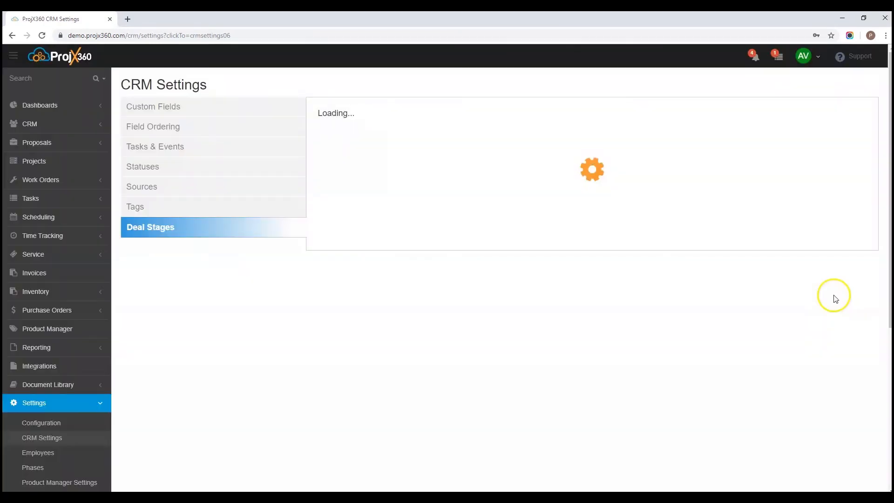
{"action": "left_click", "coordinate": [621, 121]}
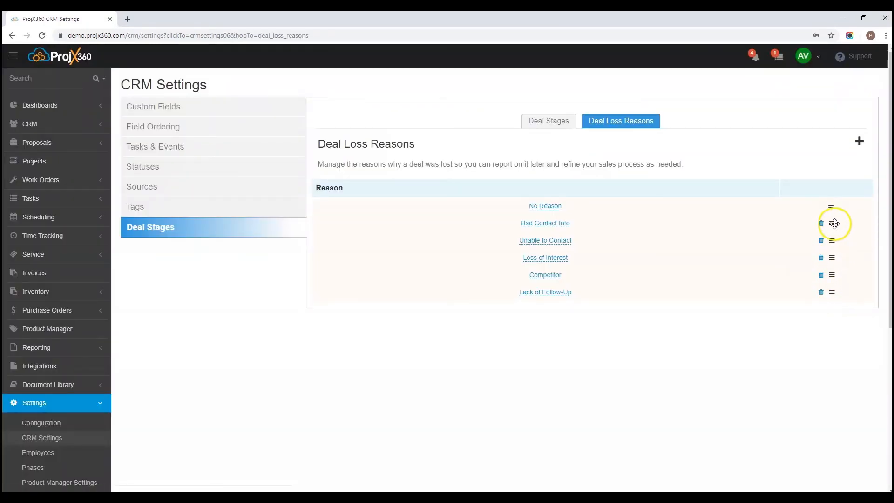